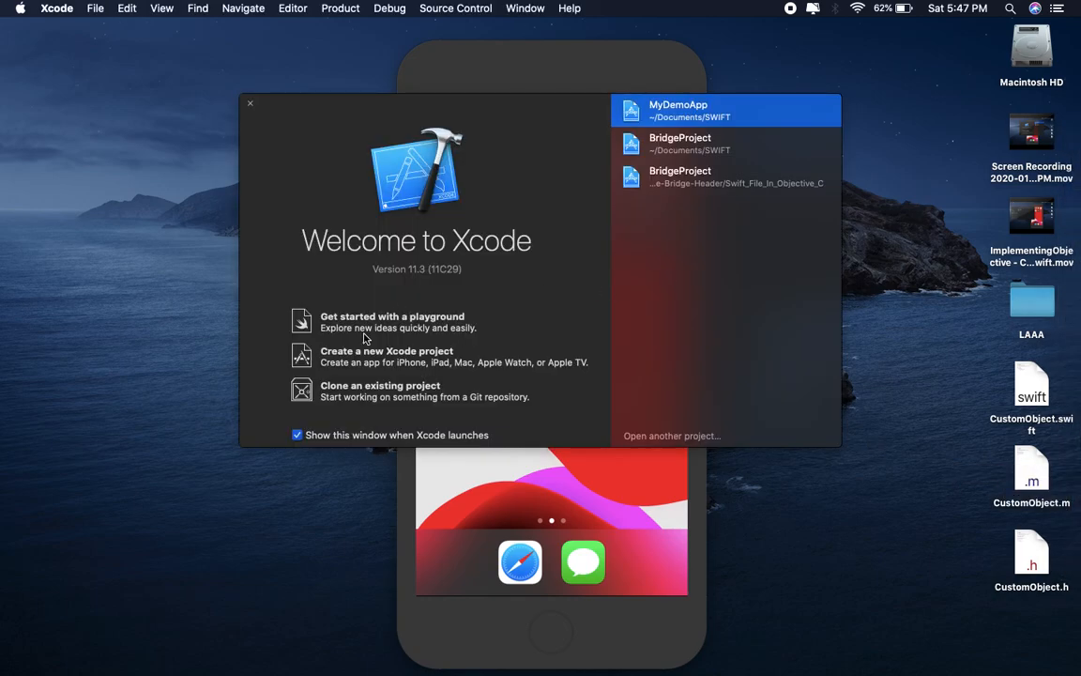
mouse_move(397, 366)
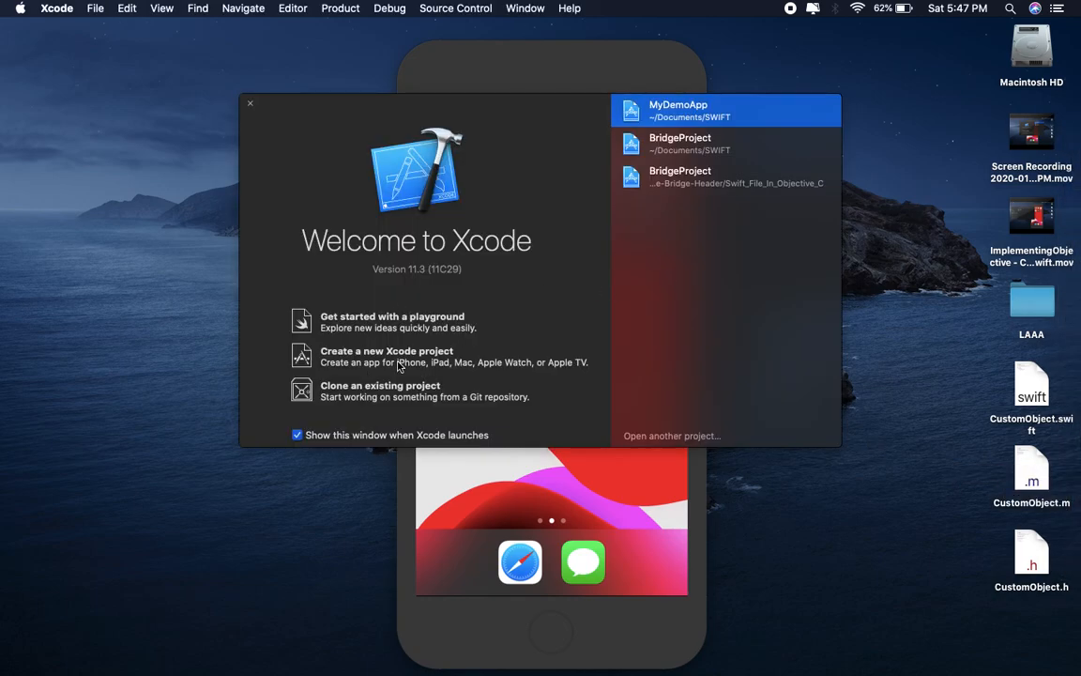
- Start a new Xcode project from the Welcome to Xcode window
double_click(678, 110)
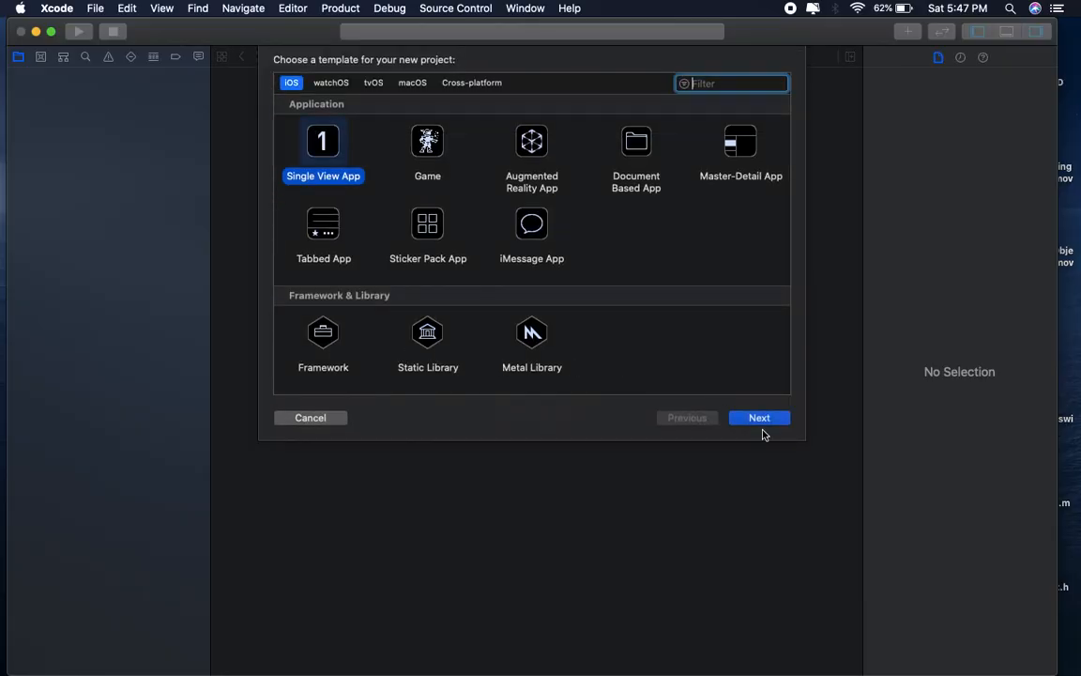
- Create the Objective-C Single View App project MyDemoApp on the Desktop
left_click(760, 418)
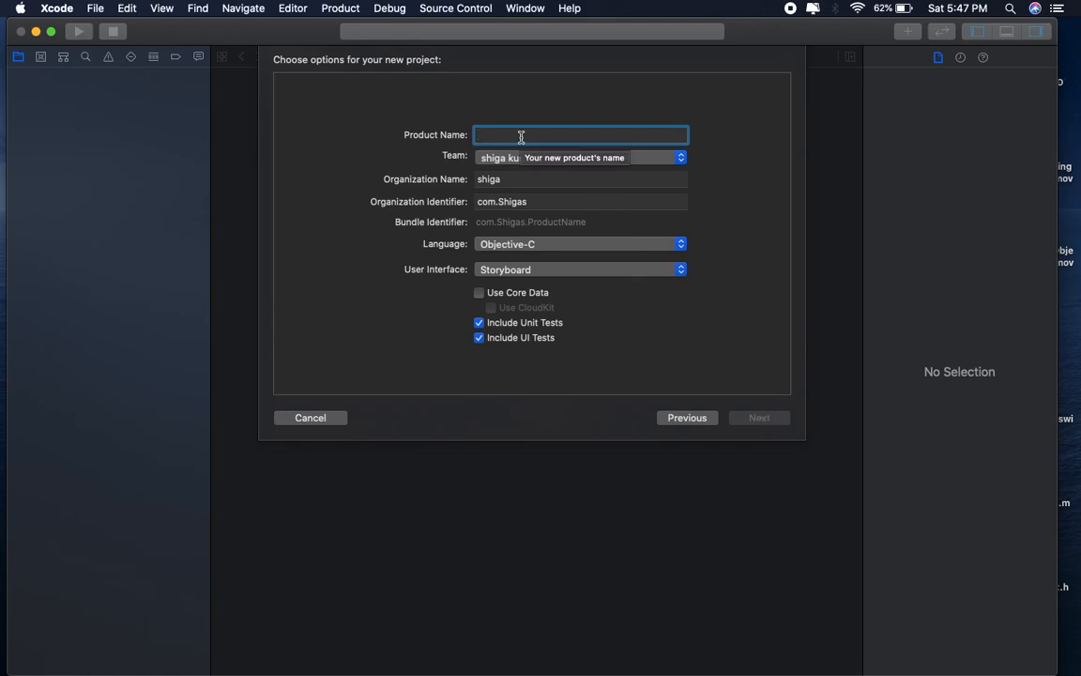
type("MyDemoApp")
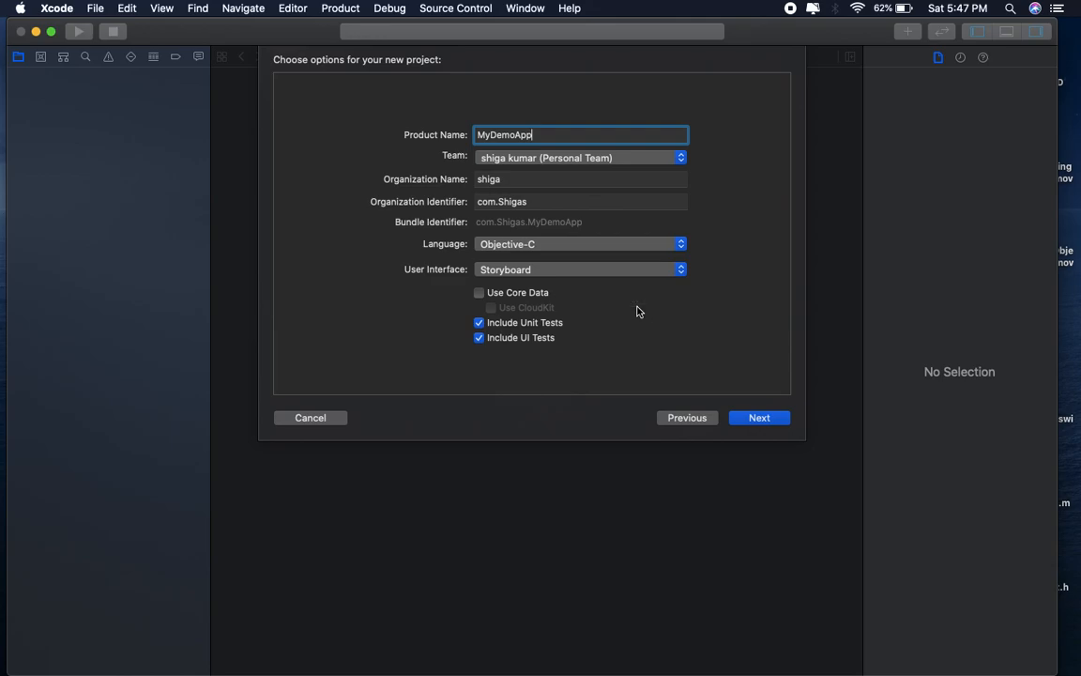
left_click(758, 418)
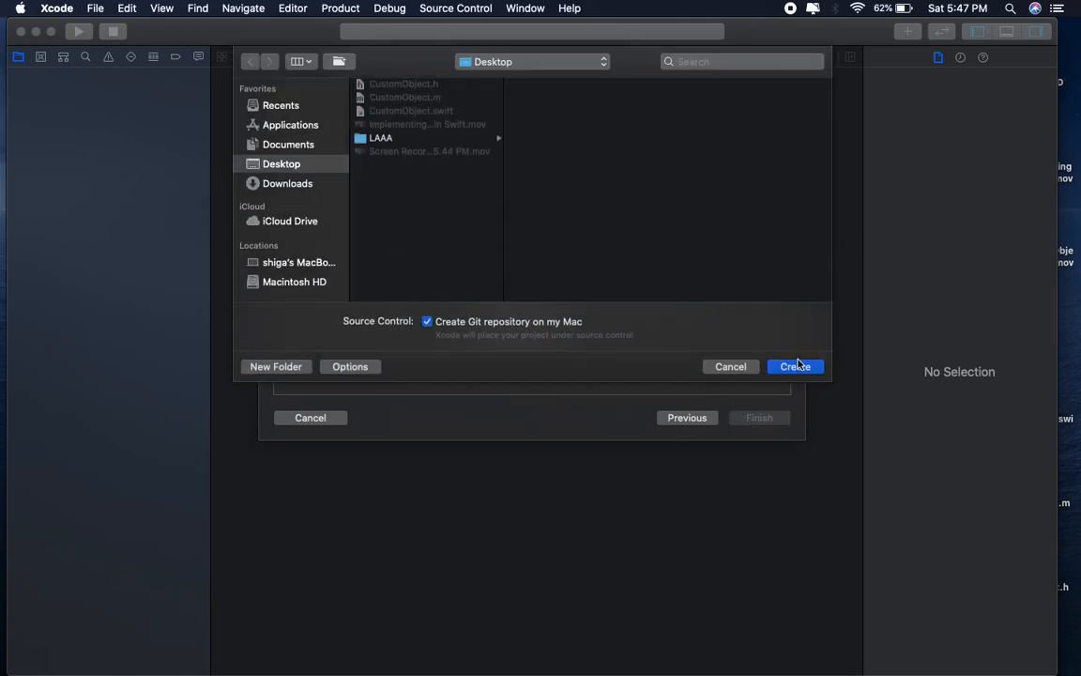
left_click(794, 366)
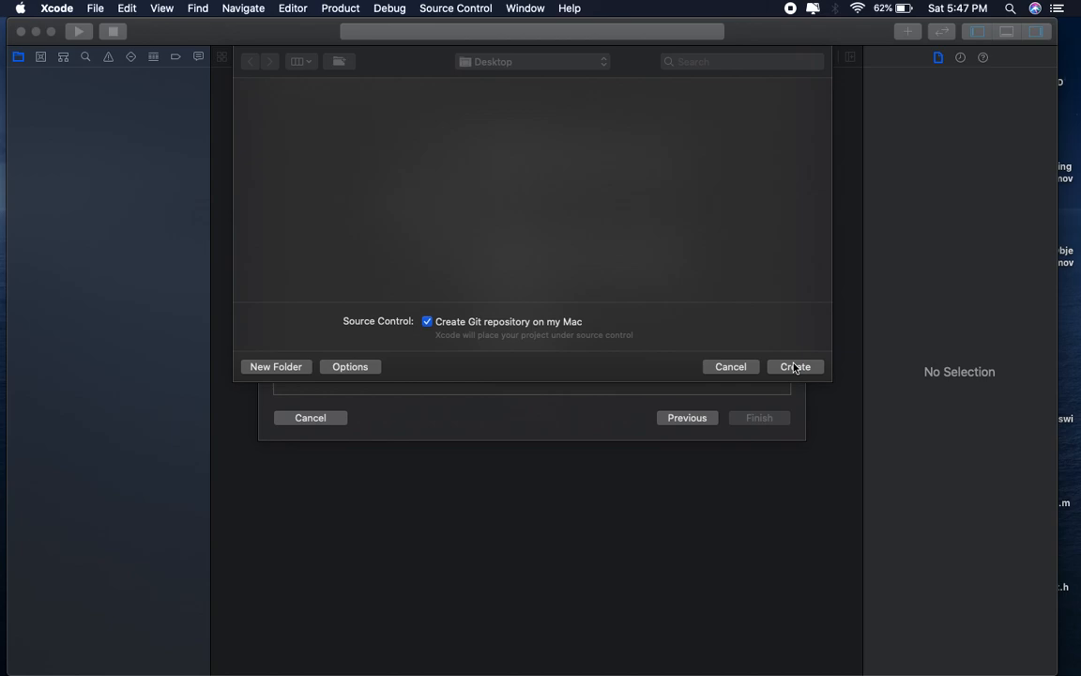
left_click(795, 366)
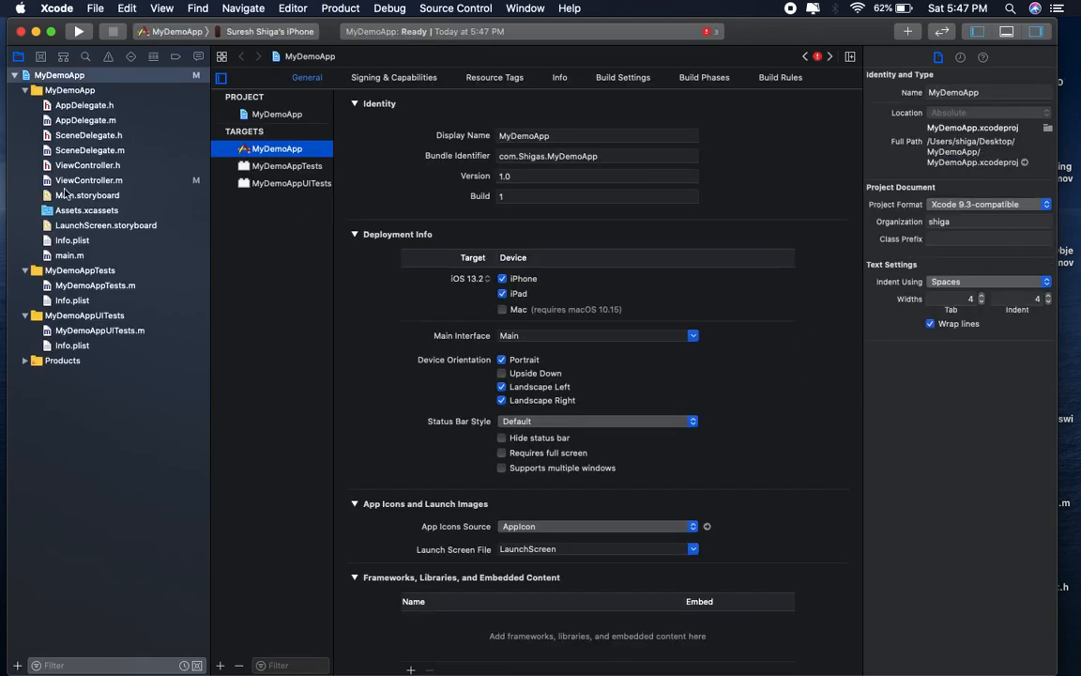
- Open ViewController.m and run MyDemoApp on the iPhone 8 simulator
left_click(88, 180)
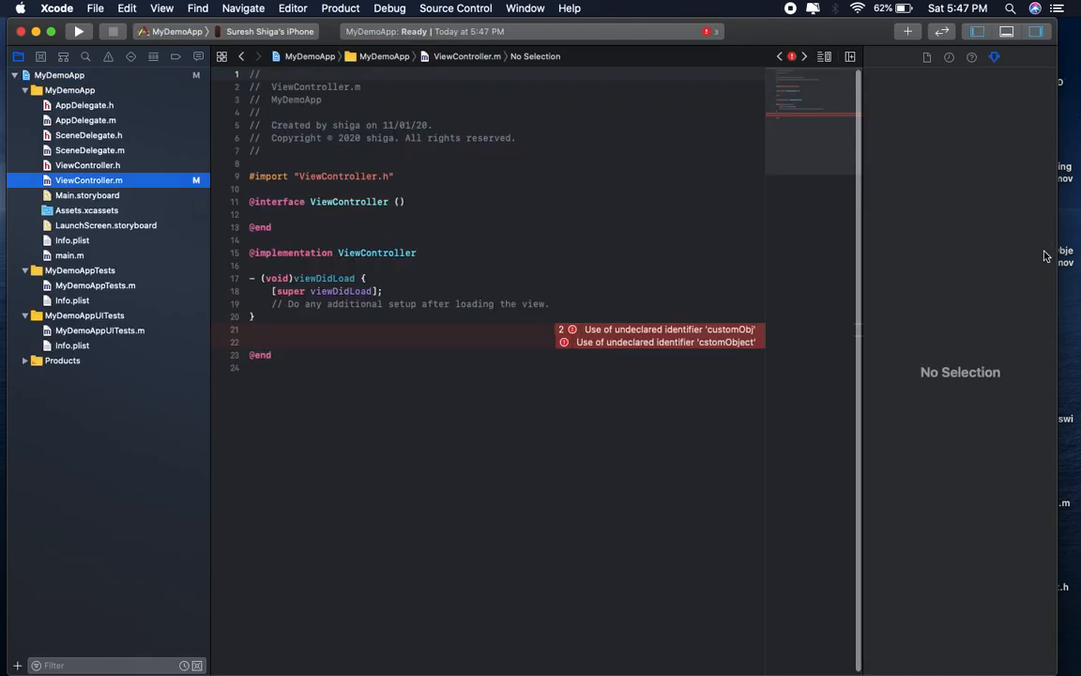
left_click(175, 31)
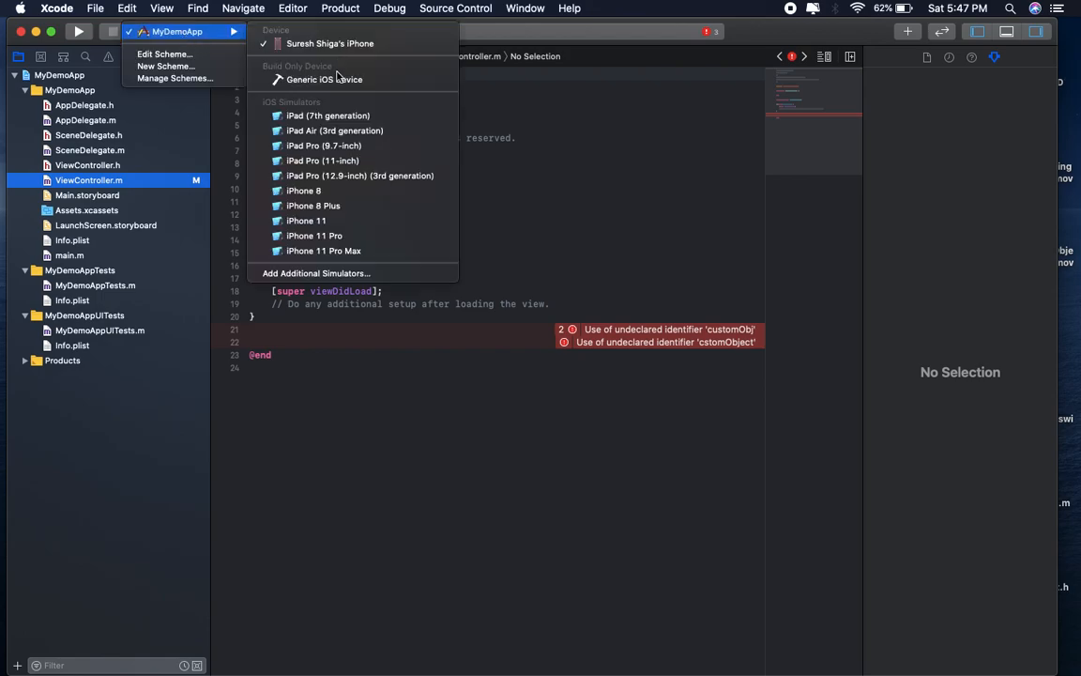
left_click(303, 191)
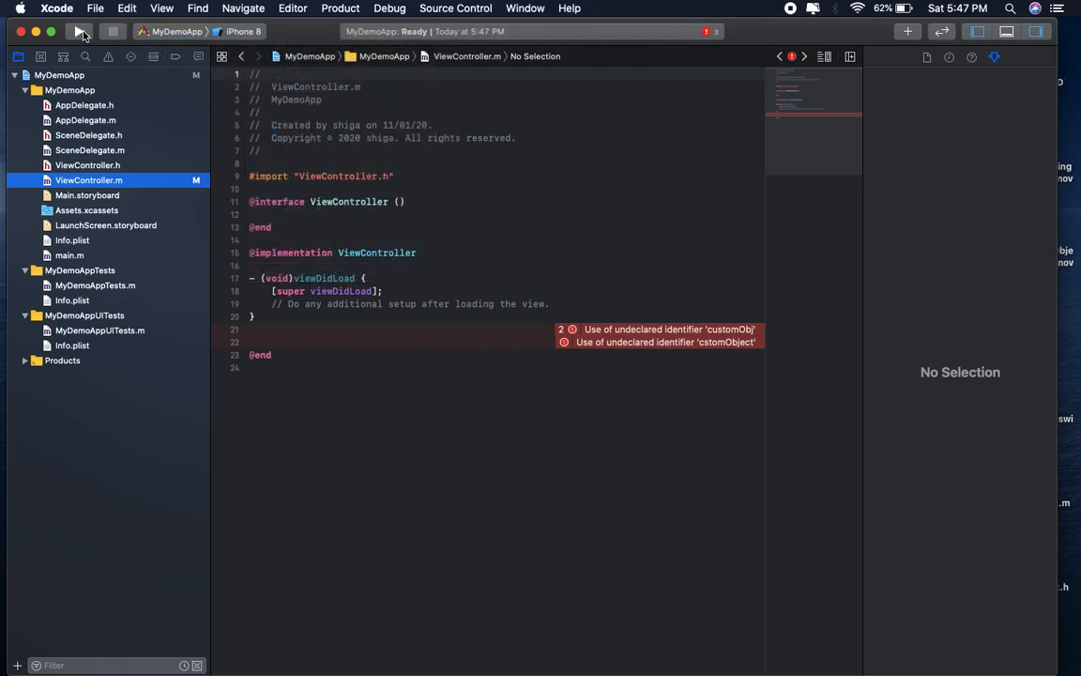
left_click(79, 31)
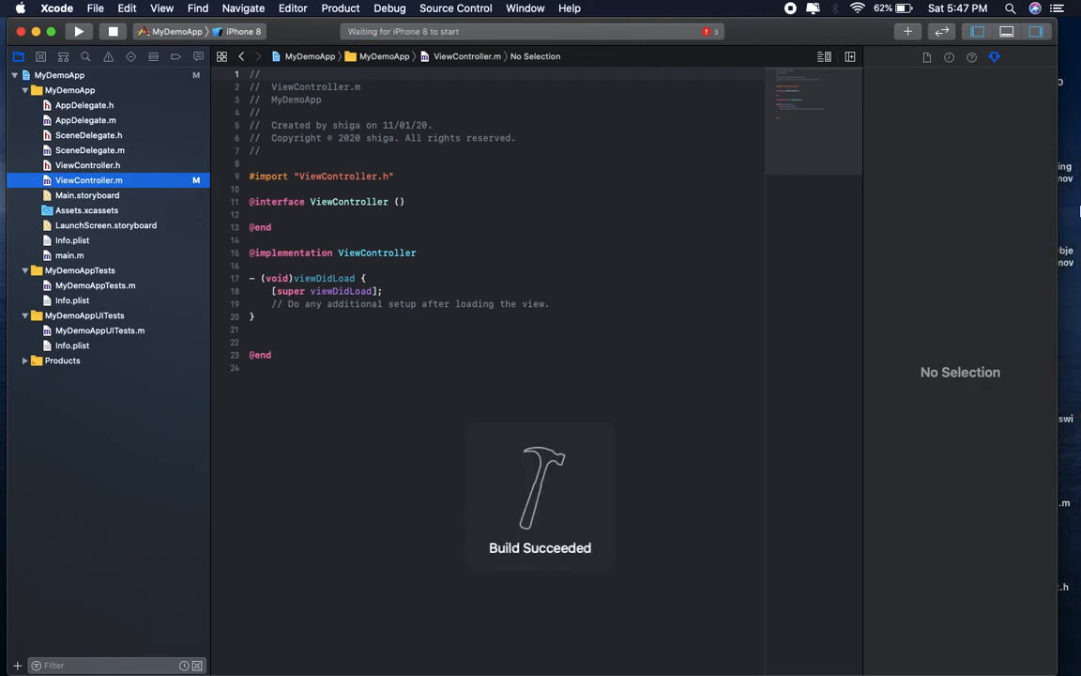
left_click(79, 31)
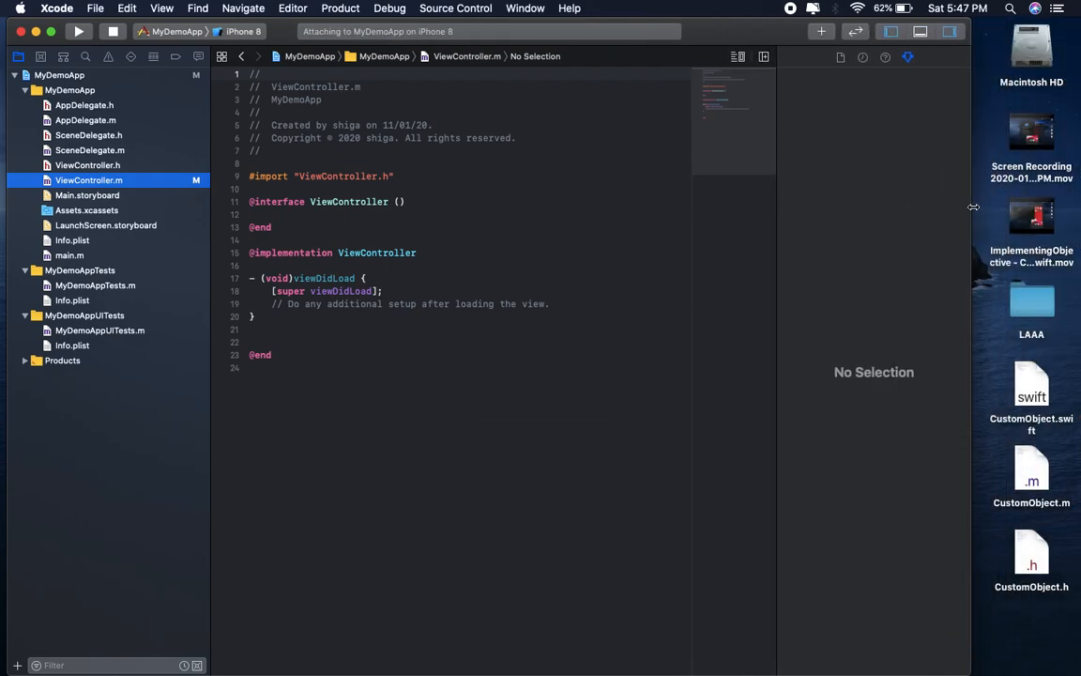
- Add CustomObject.swift to the project and create MyDemoApp-Bridging-Header.h
left_click(79, 31)
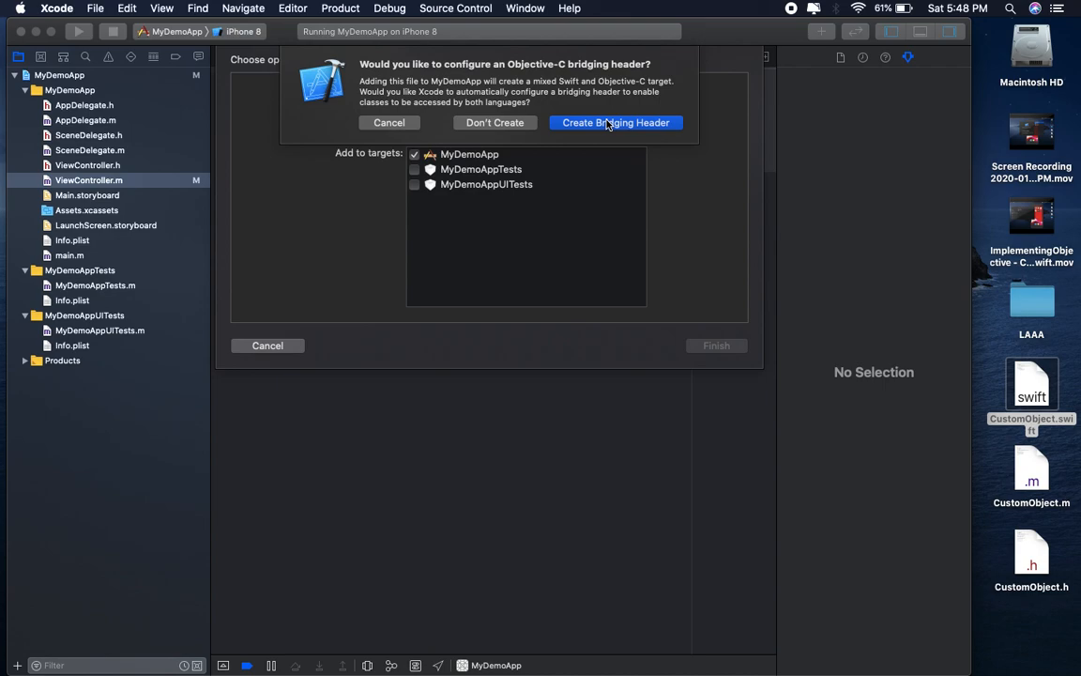
left_click(616, 122)
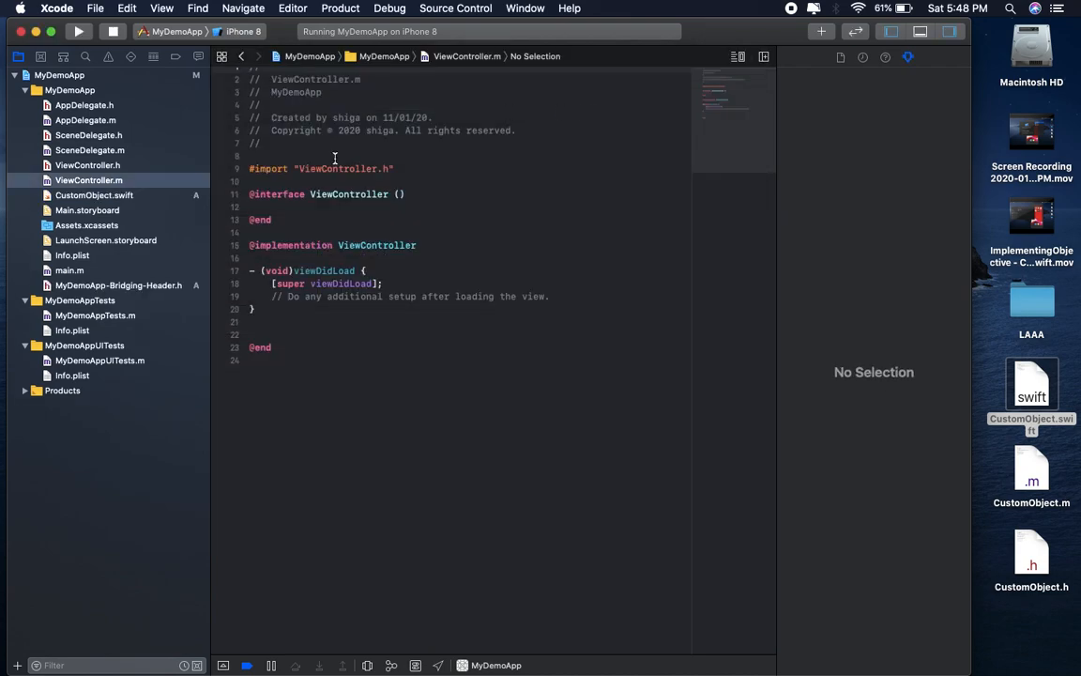
- Set the target's Defines Module build setting to Yes, then reopen ViewController.m
left_click(58, 75)
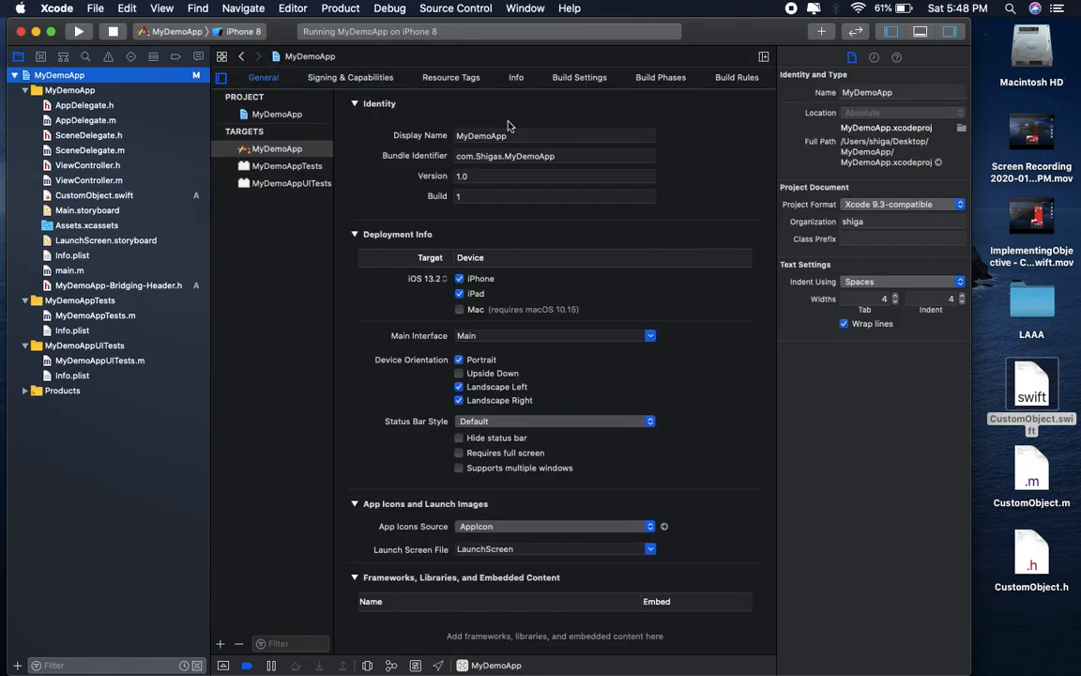
left_click(579, 77)
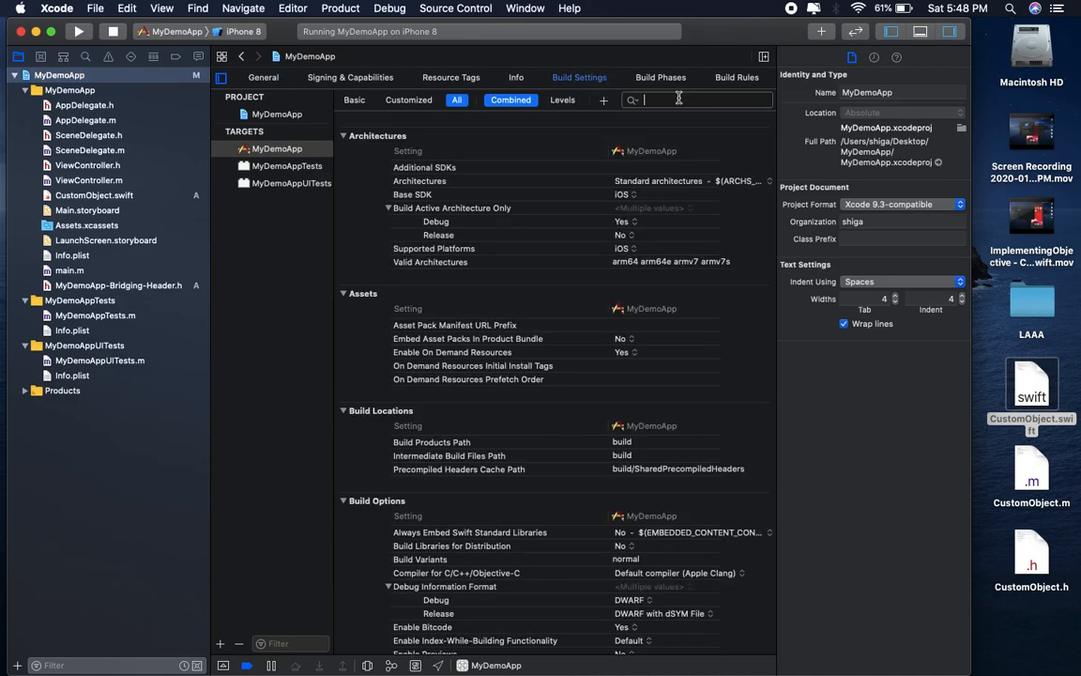
type("Defines mod")
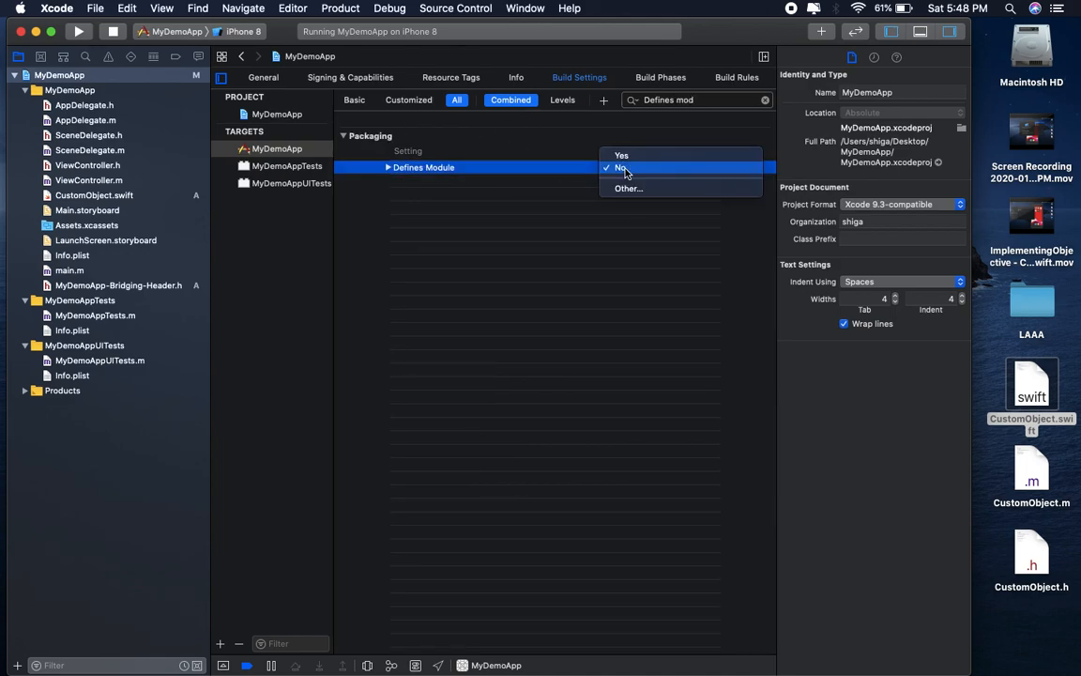
left_click(621, 155)
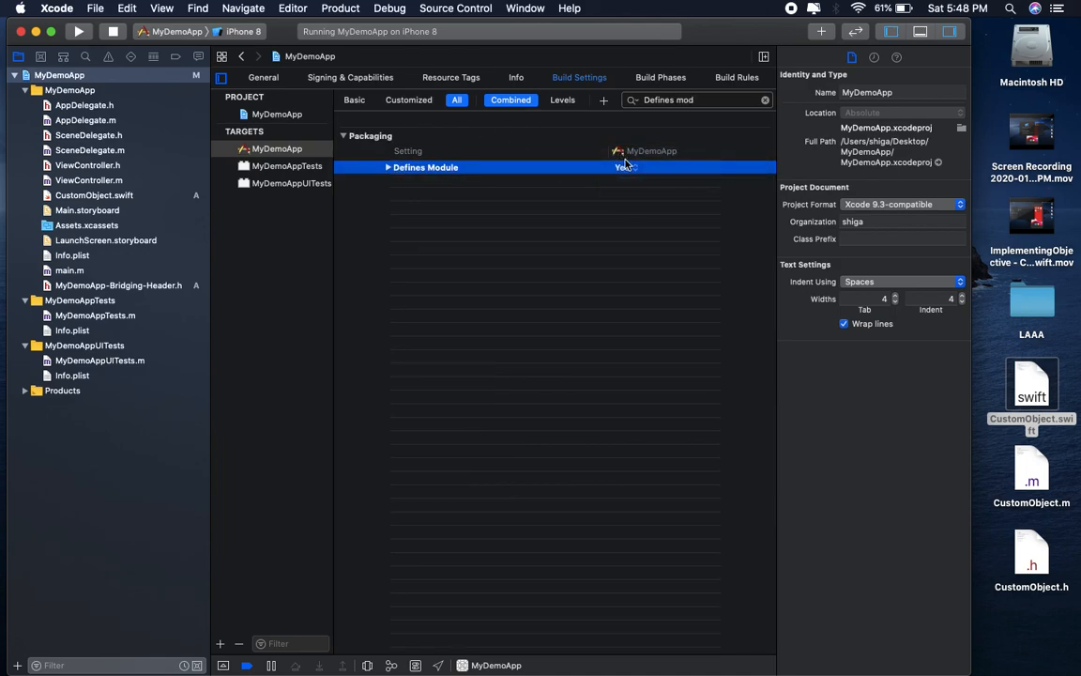
left_click(89, 180)
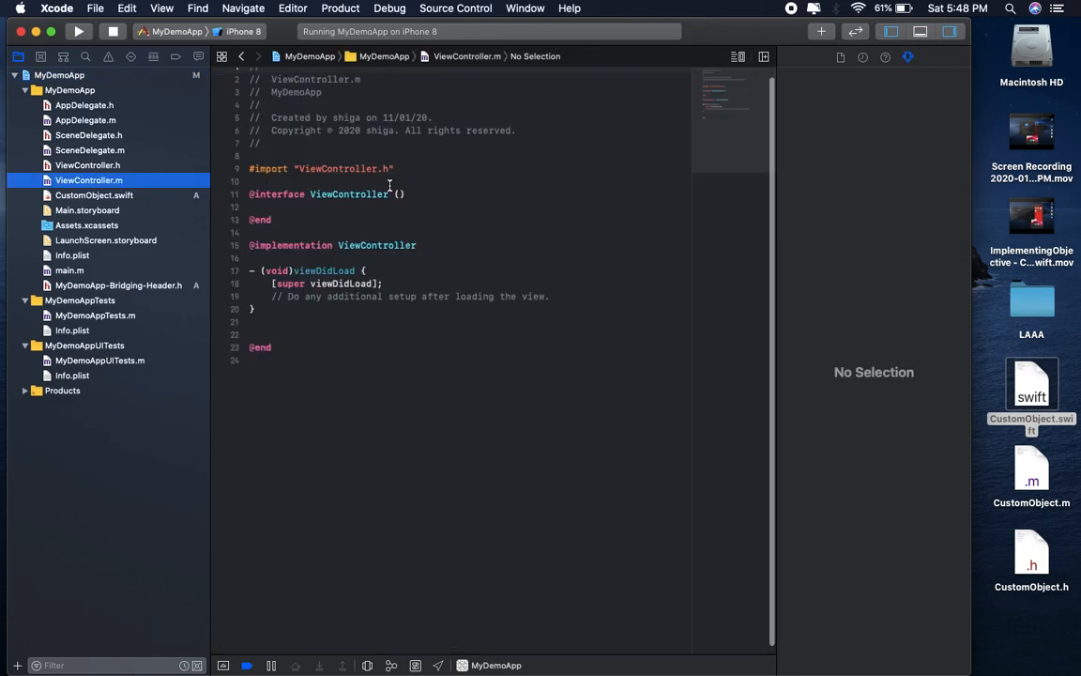
- Add #import "MyDemoApp-Swift.h" below line 9, then rerun and stop the old instance
left_click(396, 168)
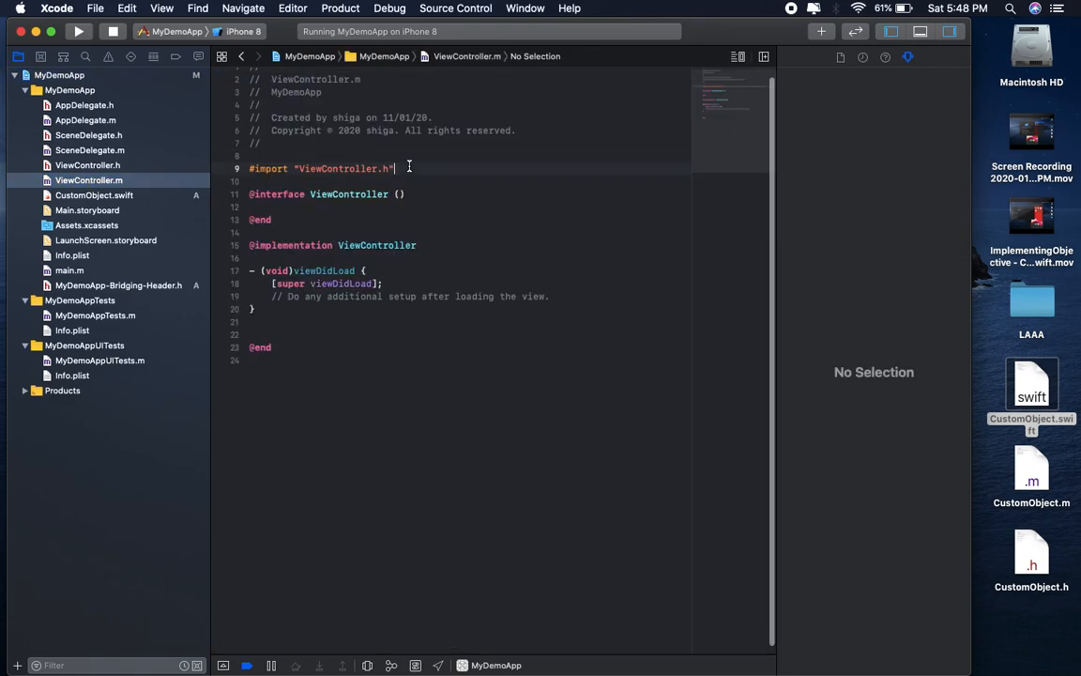
type("#import \"header")
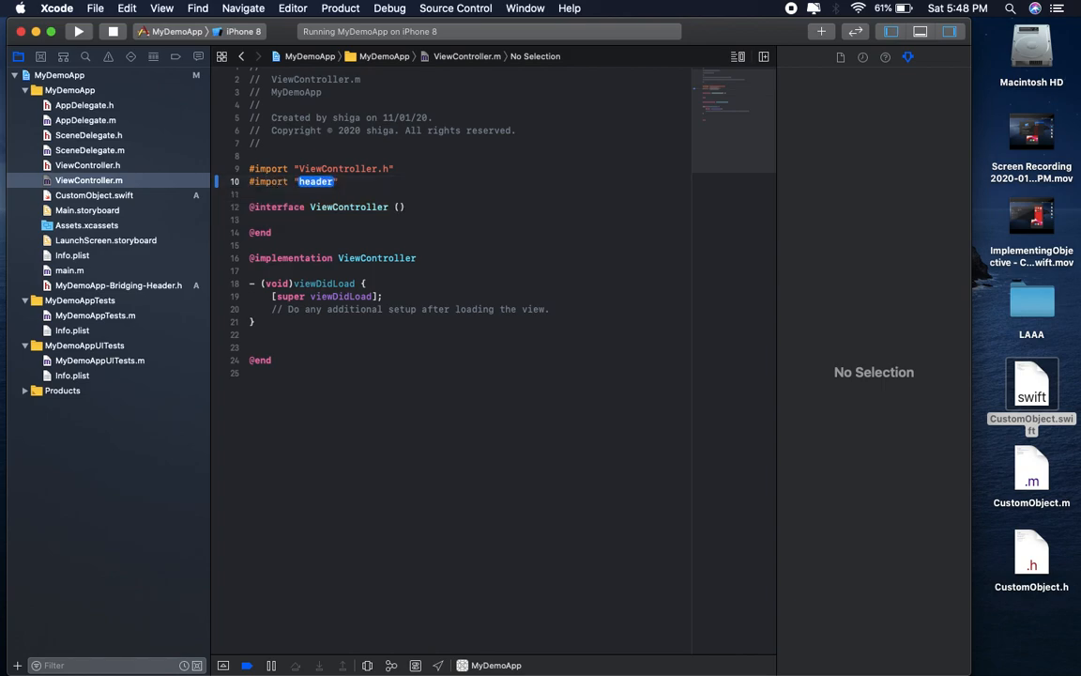
type("MyDemoApp-Swift")
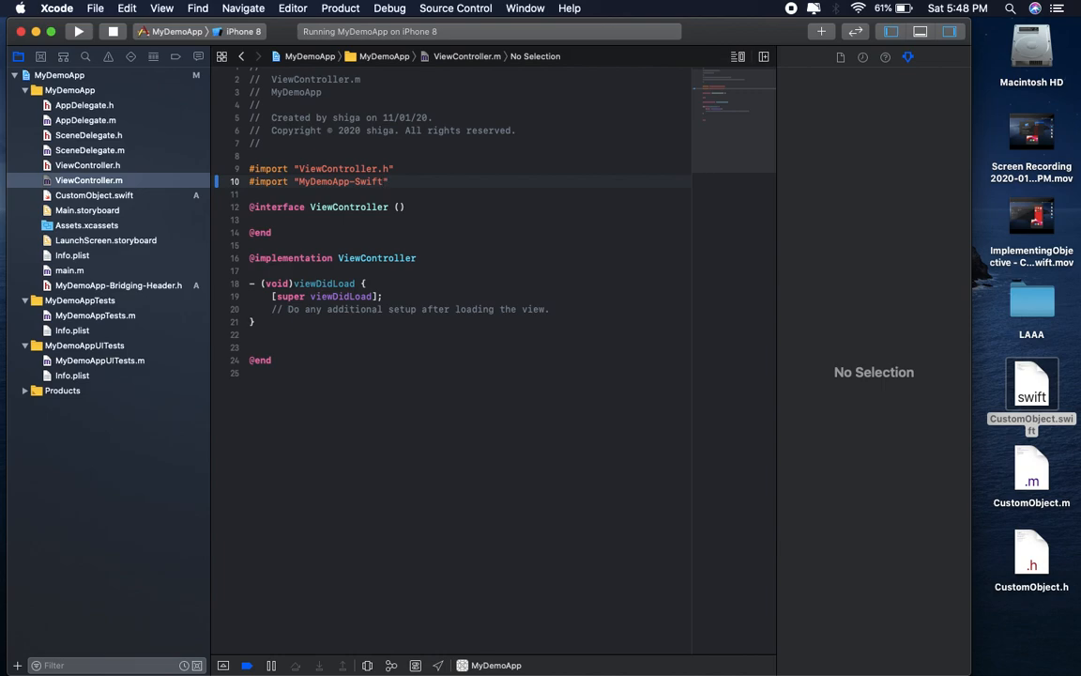
type(".h")
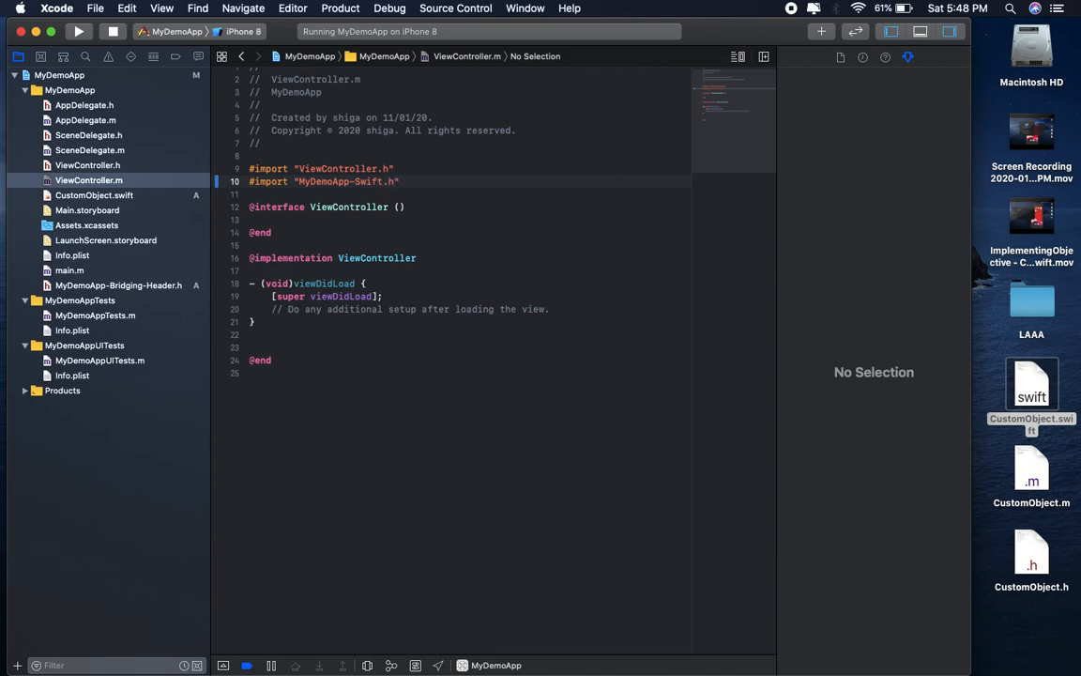
left_click(79, 30)
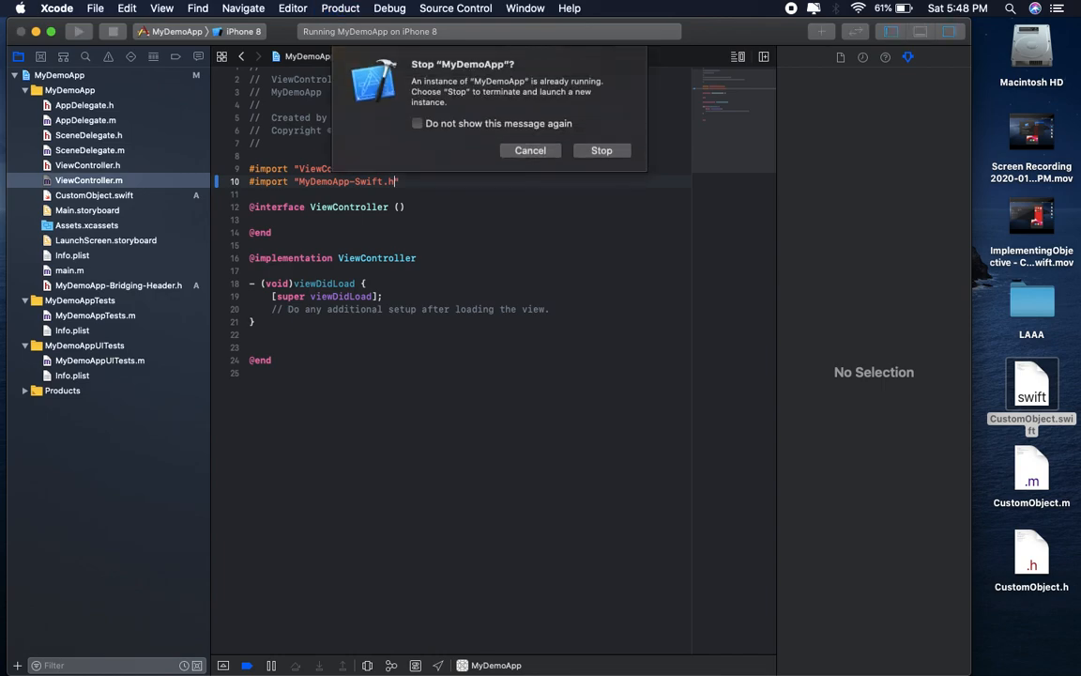
left_click(601, 150)
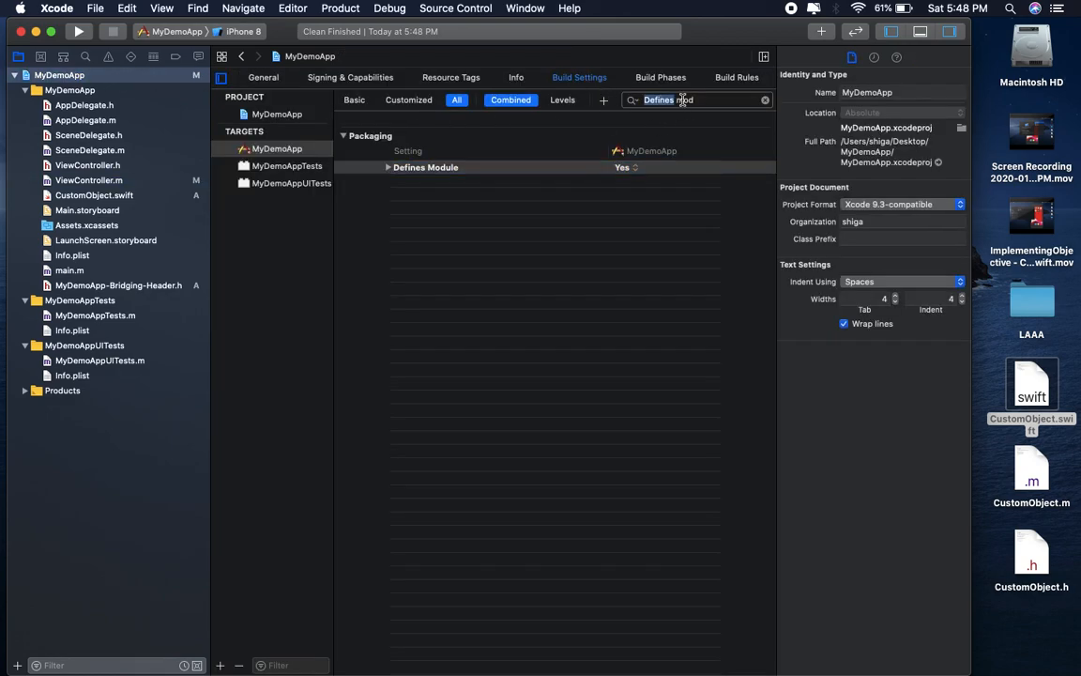
- Search build settings for 'Product module', confirm it is MyDemoApp, and return to ViewController.m
type("P")
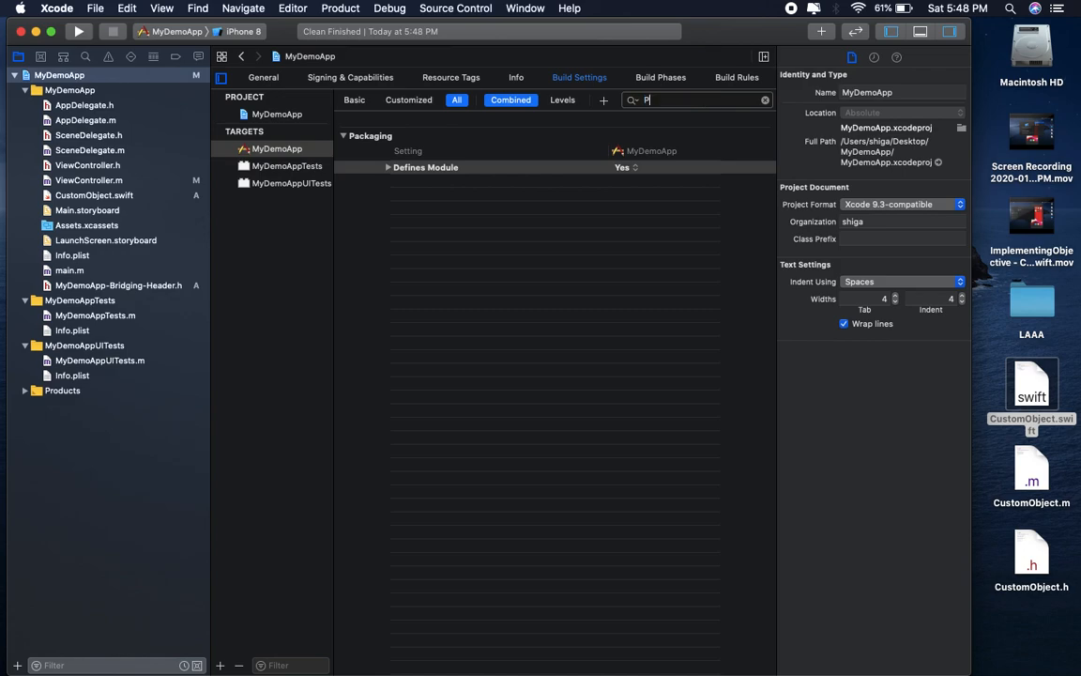
type("roduct modul")
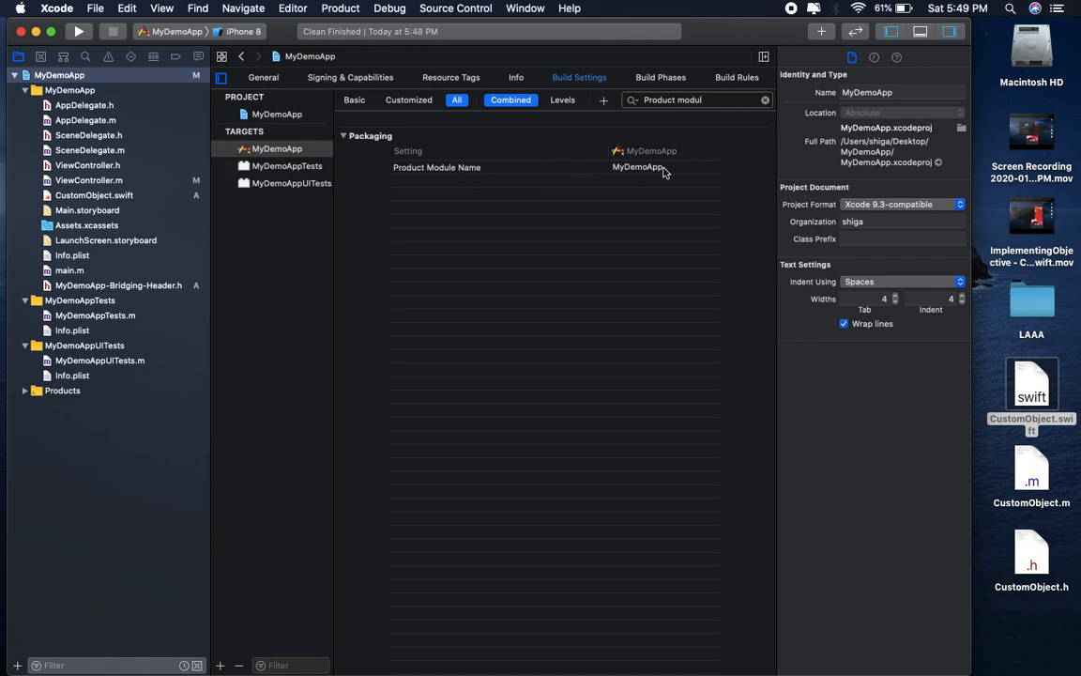
left_click(89, 179)
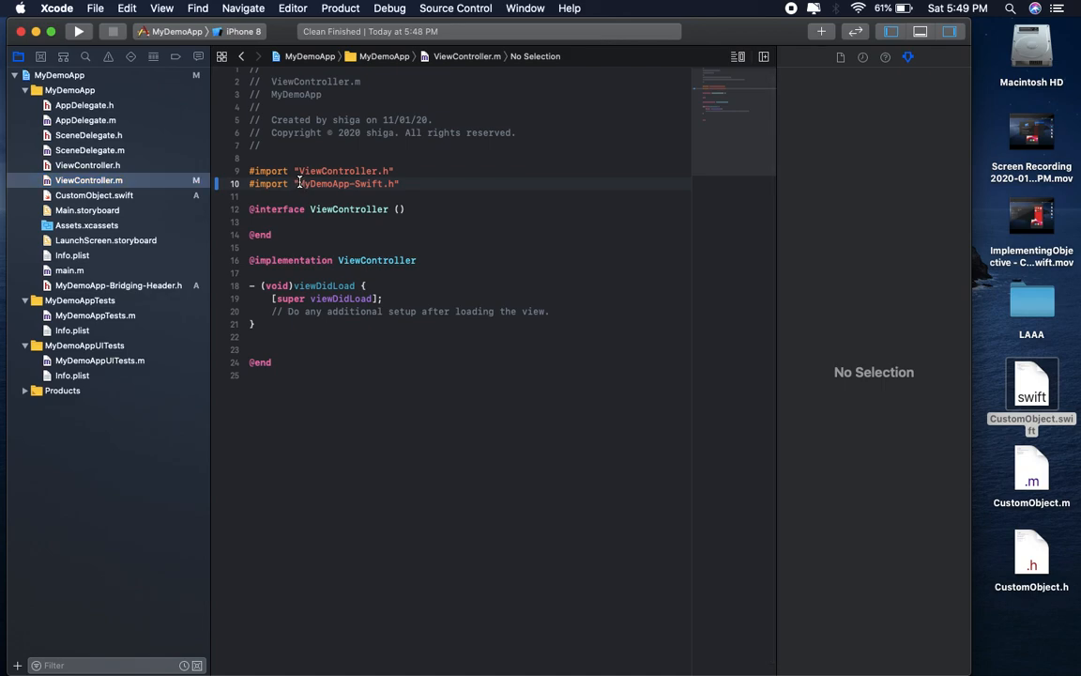
- Select MyDemoApp in the Swift header import to compare it, then start a viewDidLoad line
double_click(321, 183)
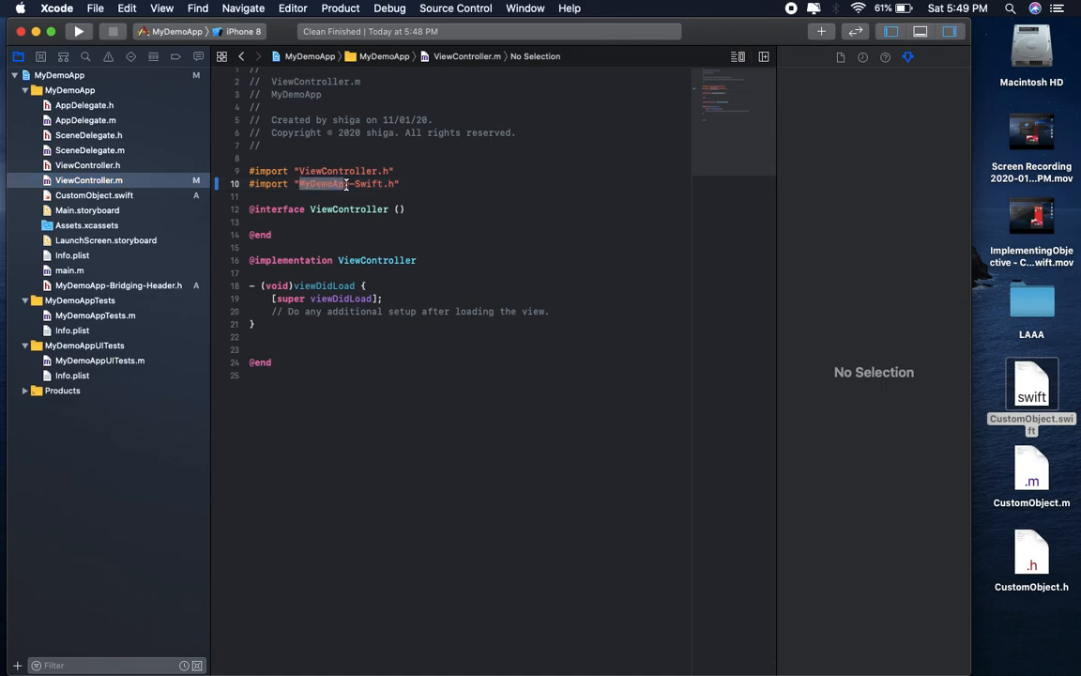
double_click(369, 183)
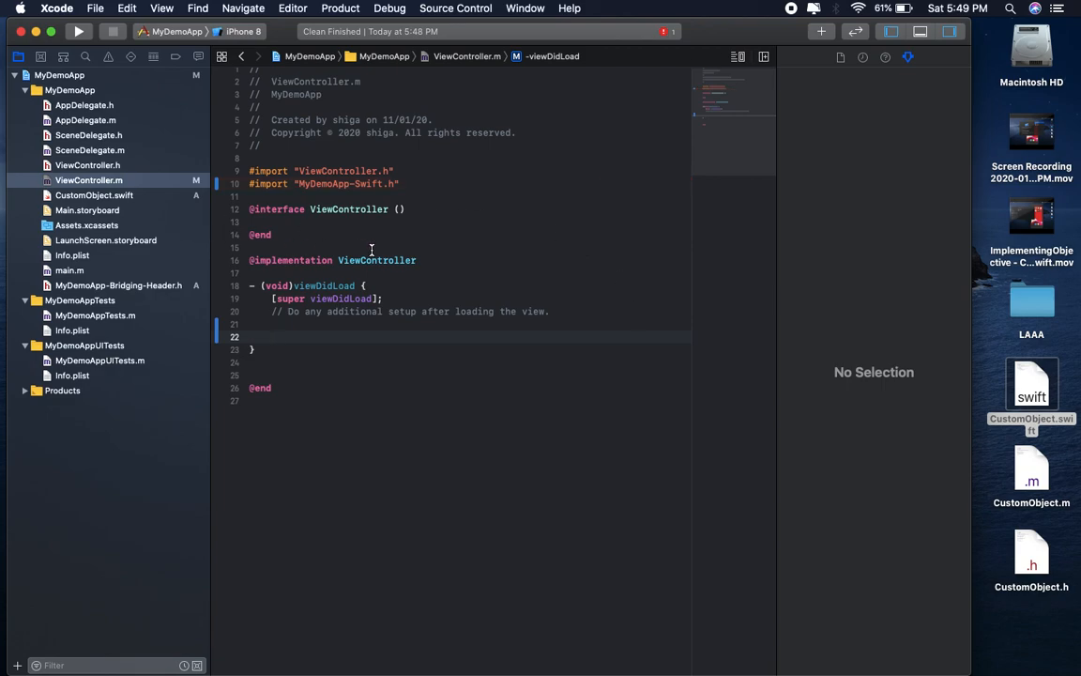
type("Cu")
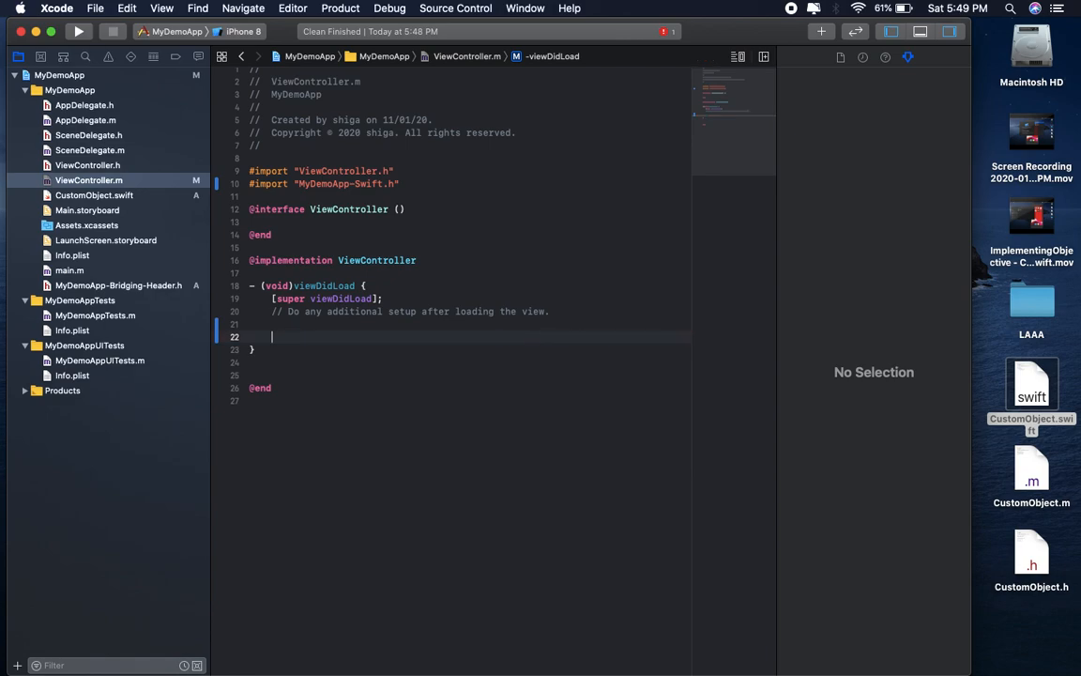
left_click(94, 195)
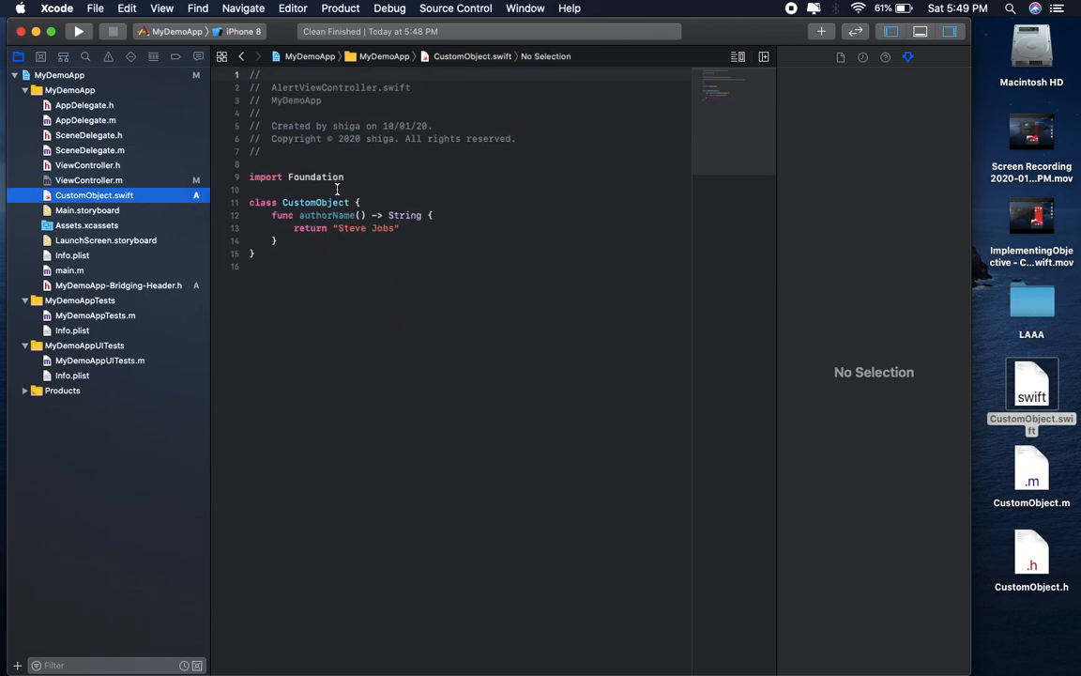
left_click(350, 202)
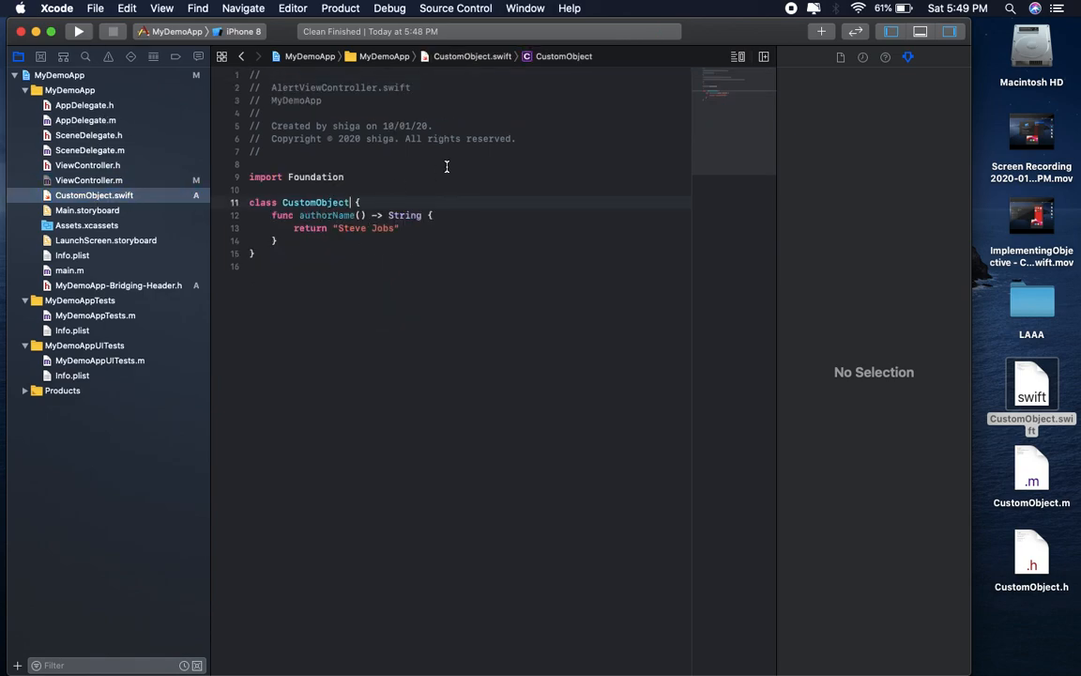
type(": NSob")
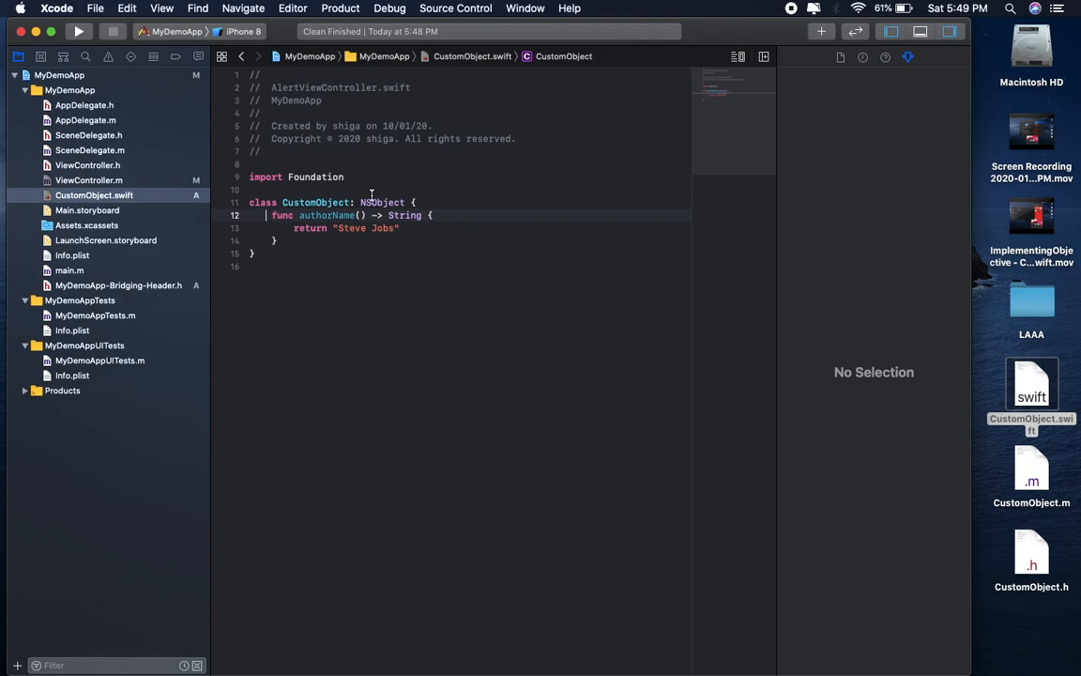
type("@objc")
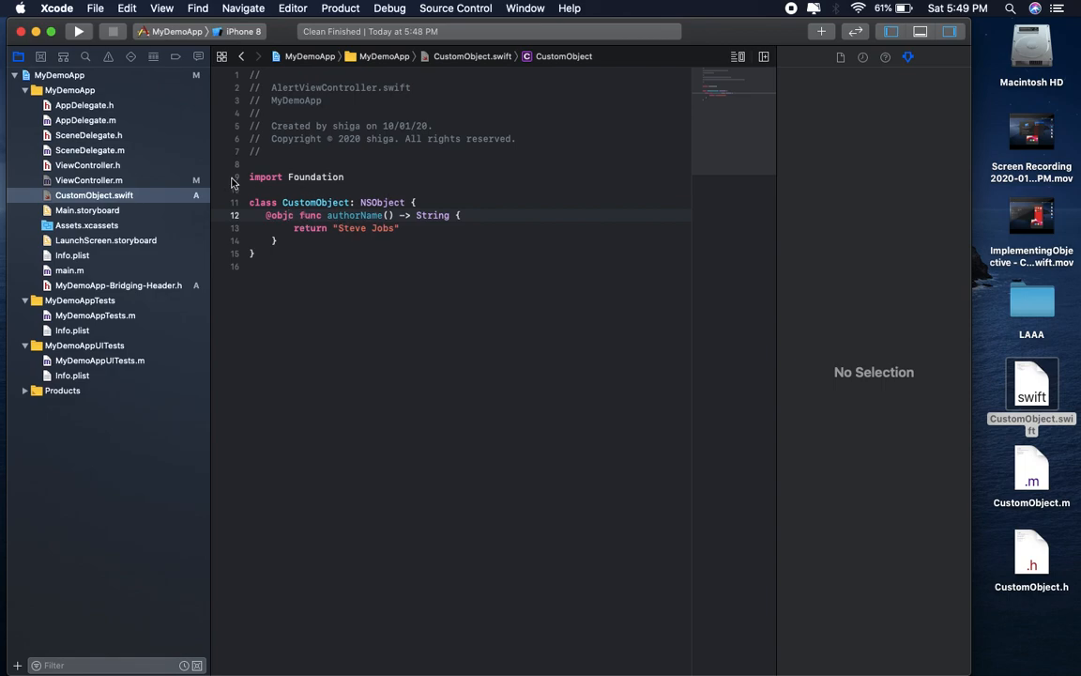
- In ViewController.m's viewDidLoad, add CustomObject *customObj = [[CustomObject alloc] init];
left_click(88, 179)
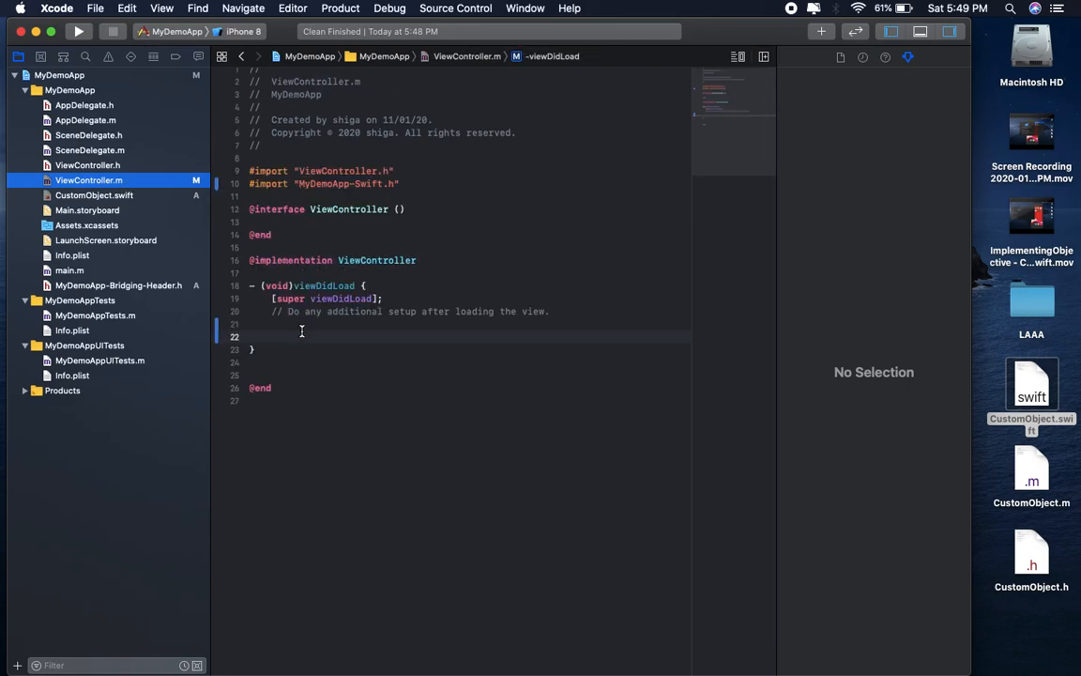
type("c")
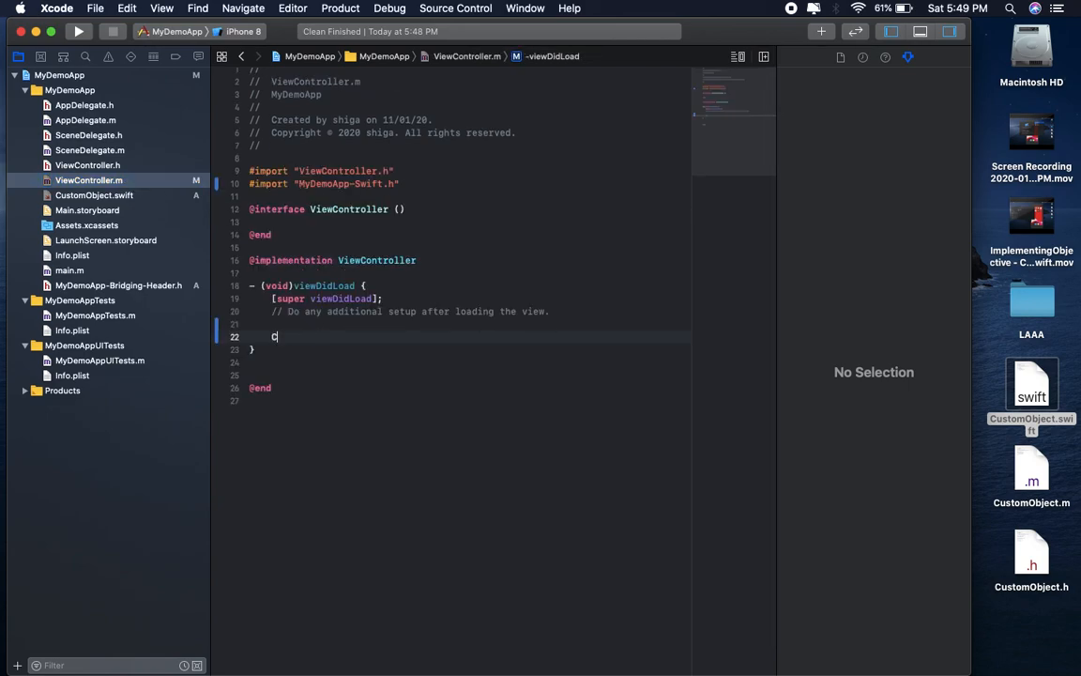
type("ustom")
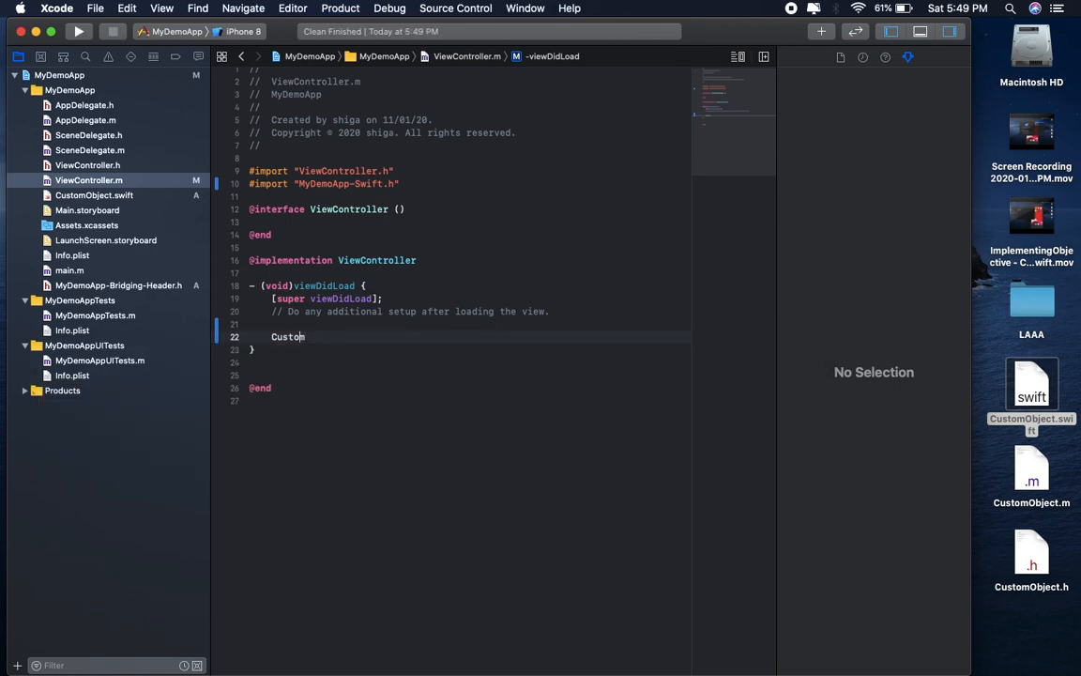
type("Object")
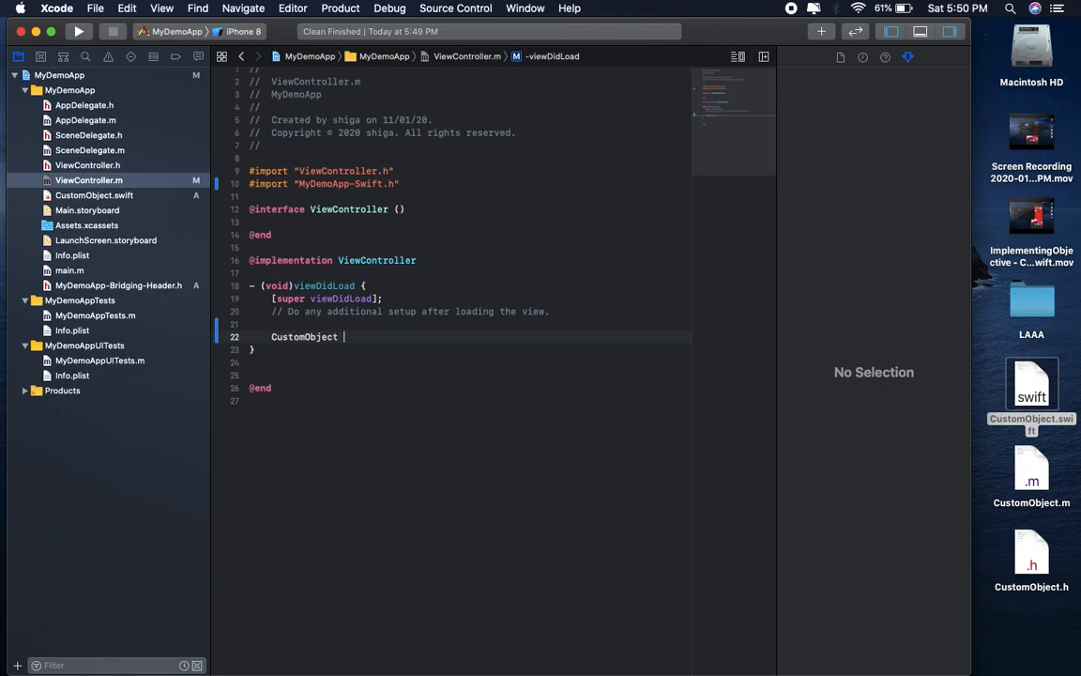
type("*customObj")
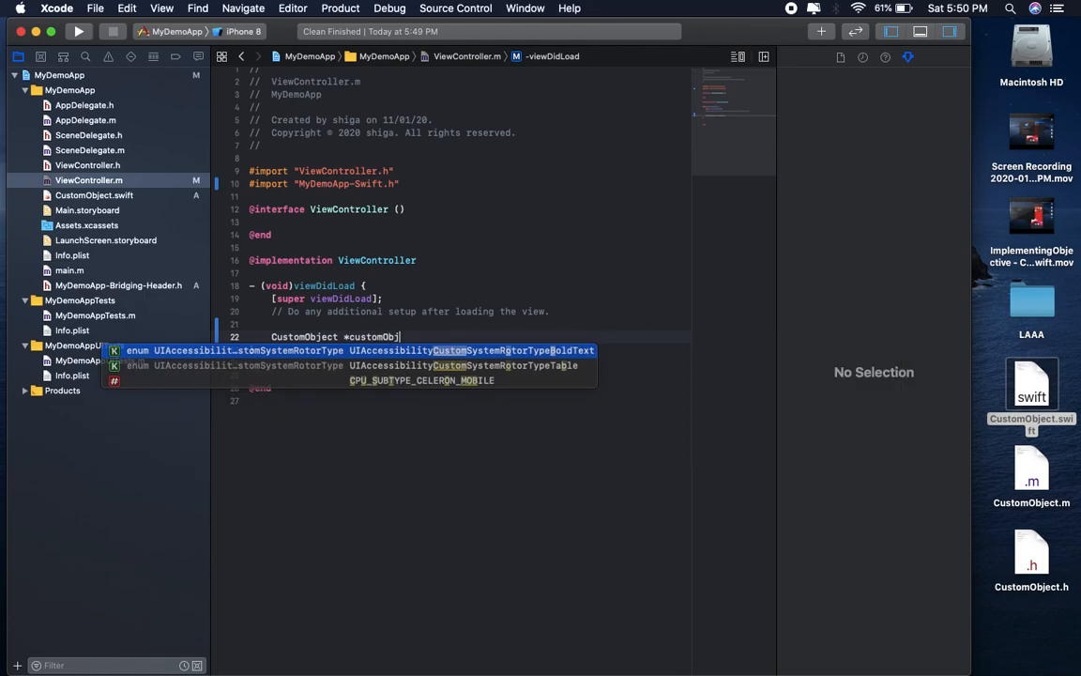
type("= [];")
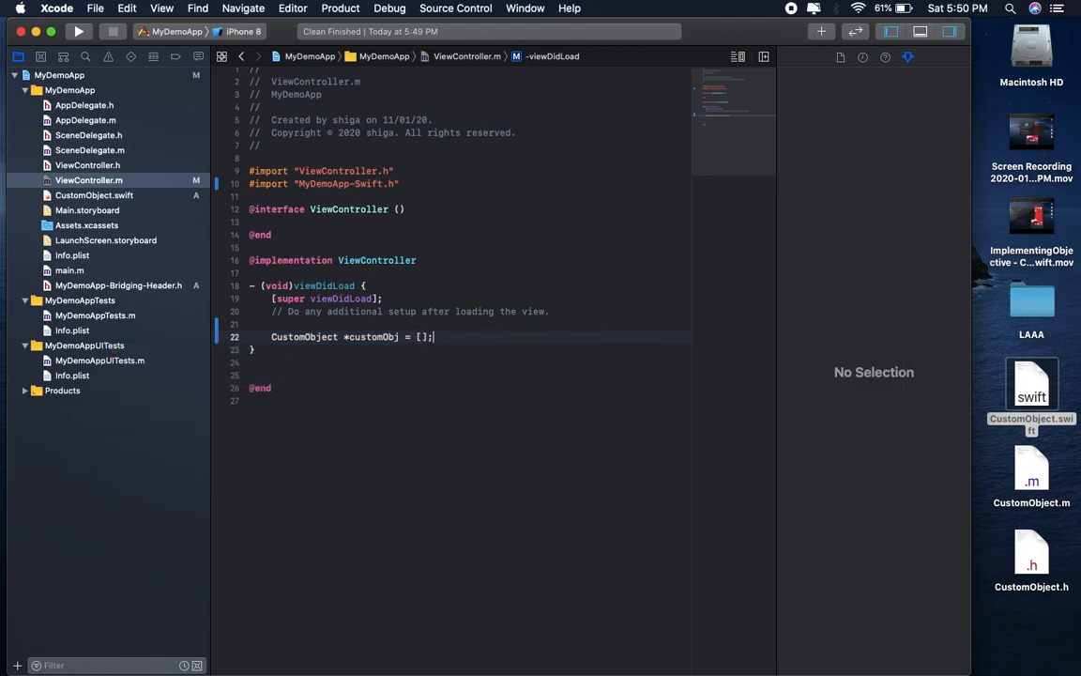
type("CustomObj")
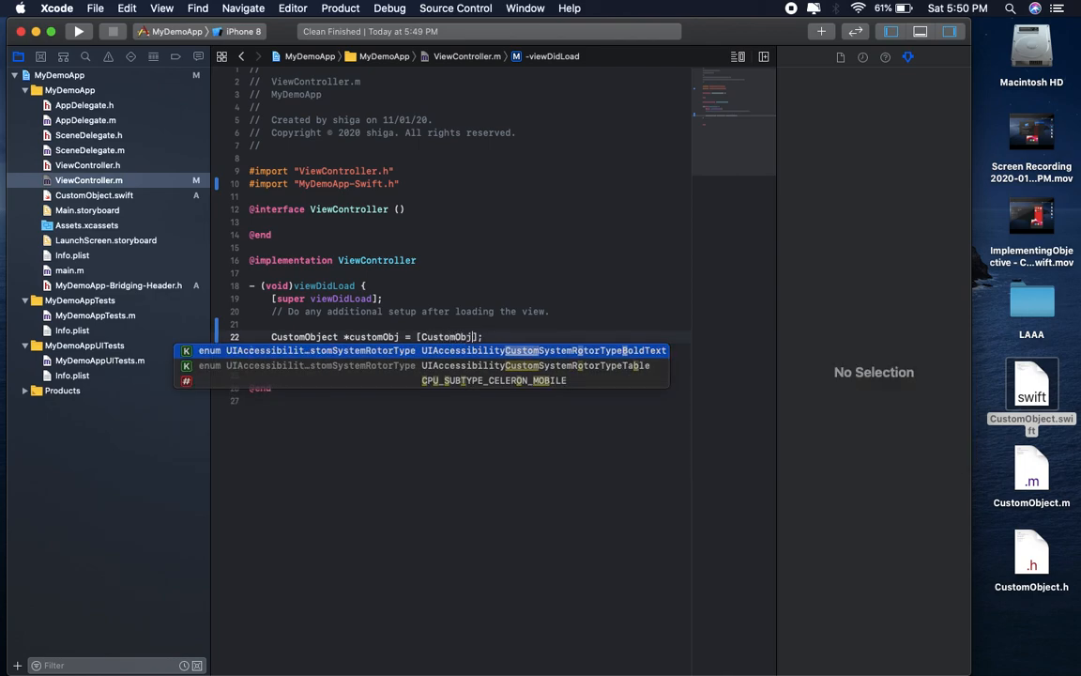
type("a")
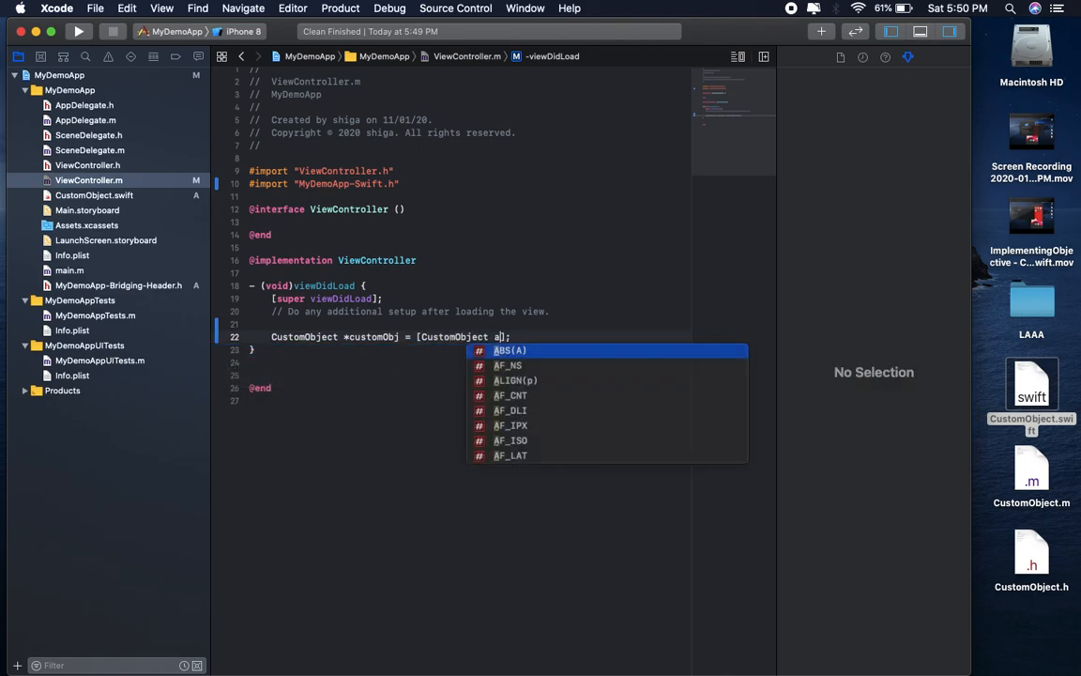
type("lloc] init")
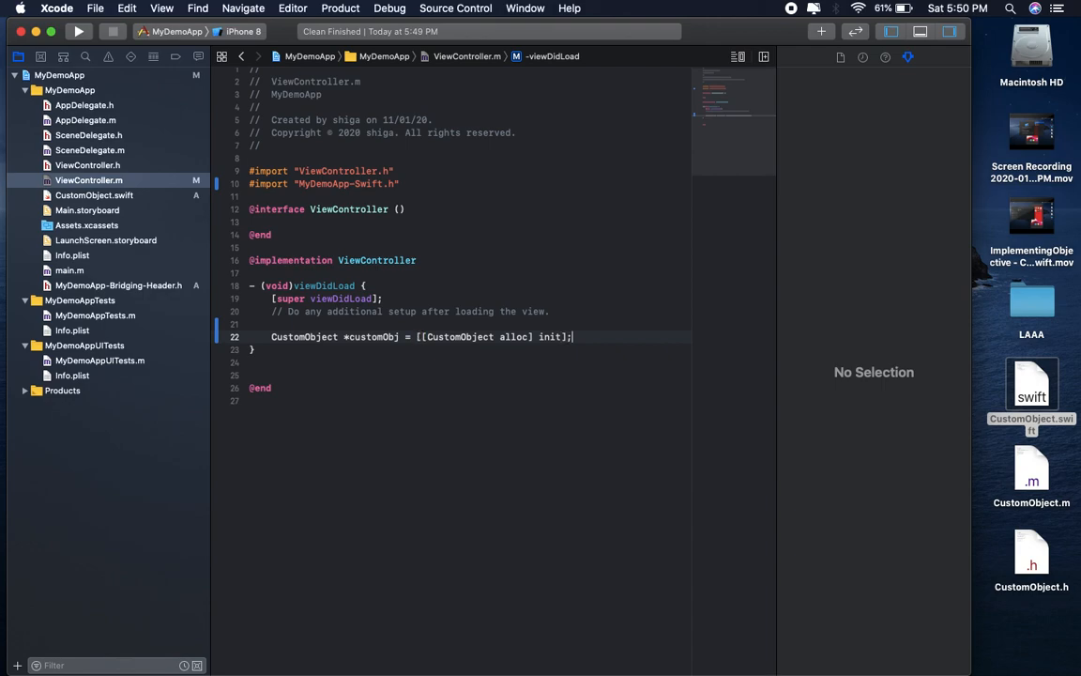
- On a new line, begin NSLog(@"%@", customObj.au…) to log the author name
key("enter")
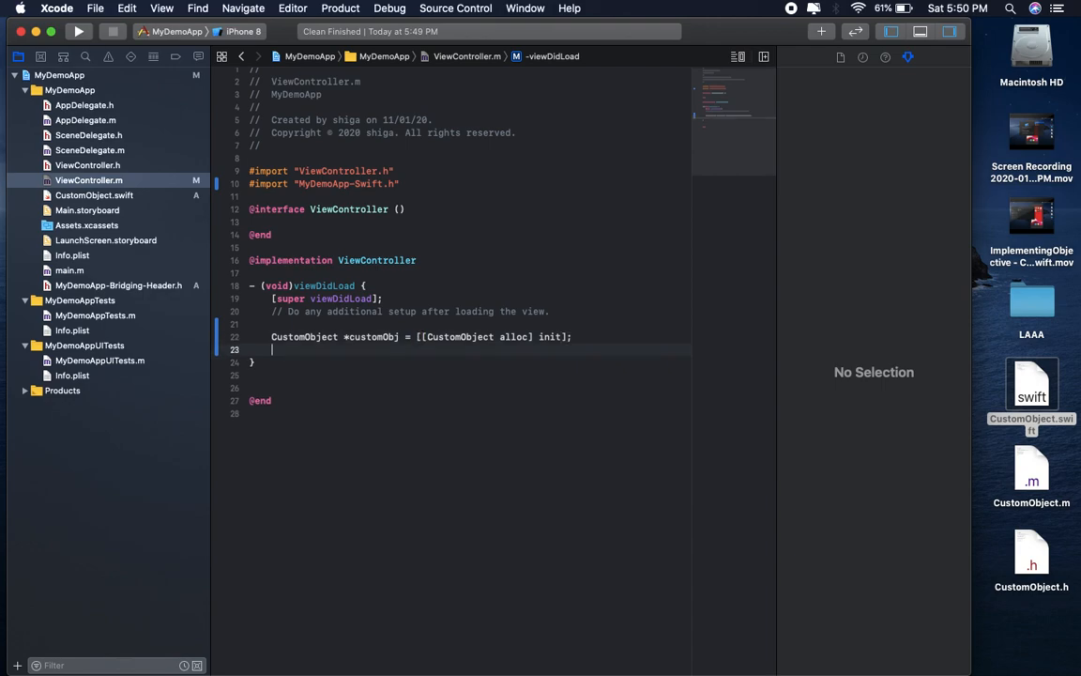
type("NSLog(NSString * _Nonnull format, ...")
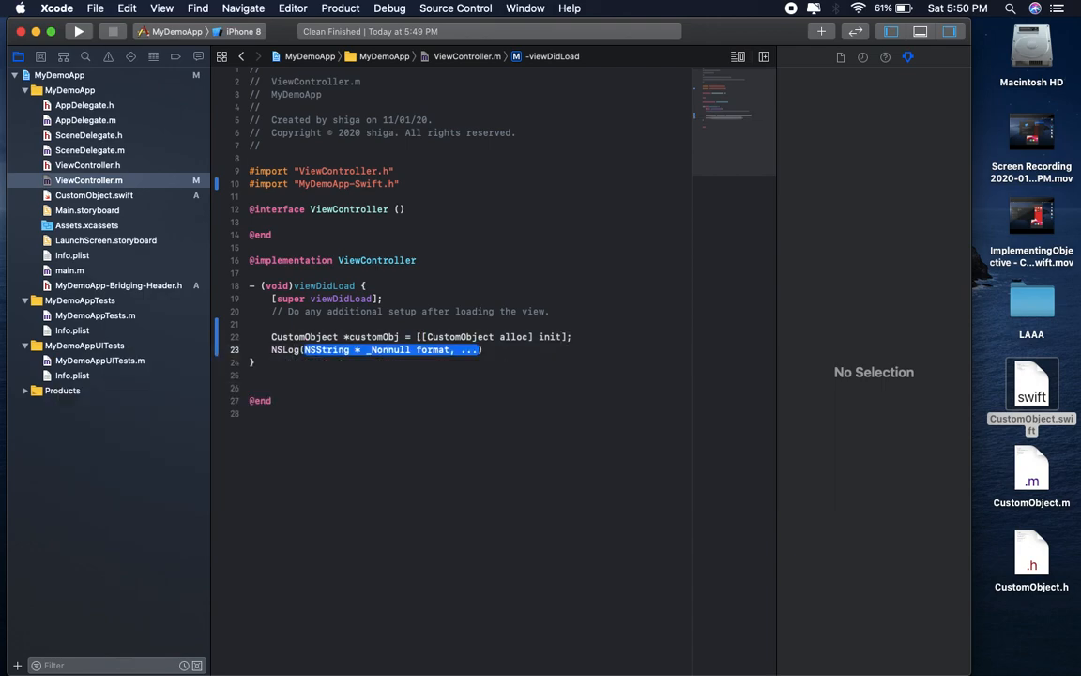
type("@\"\"")
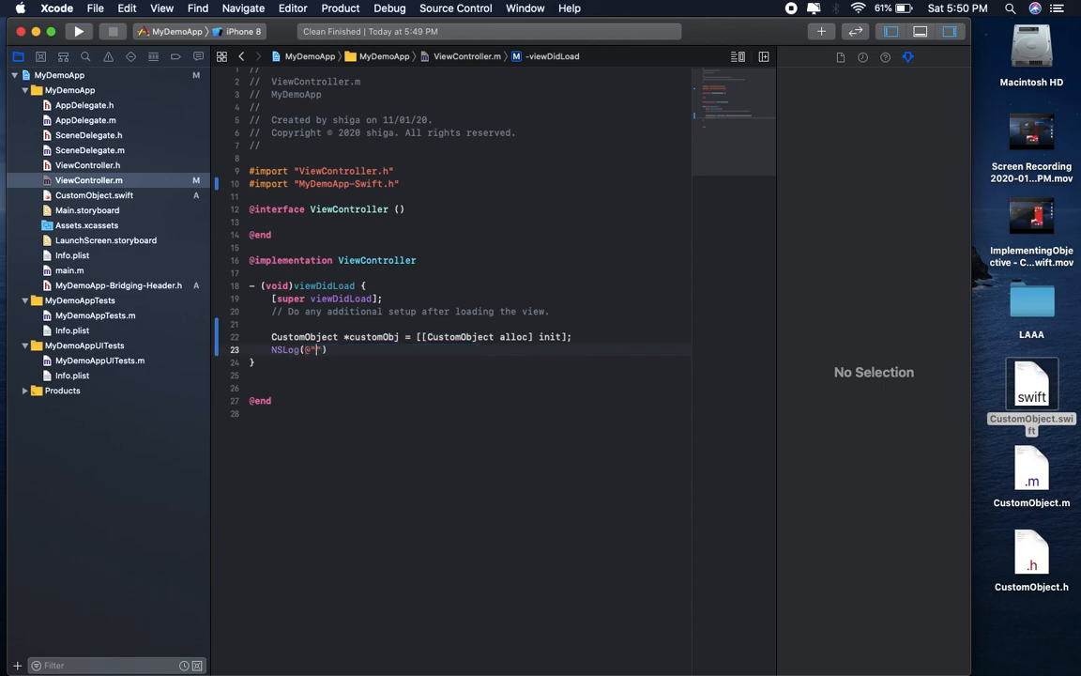
type("%@")
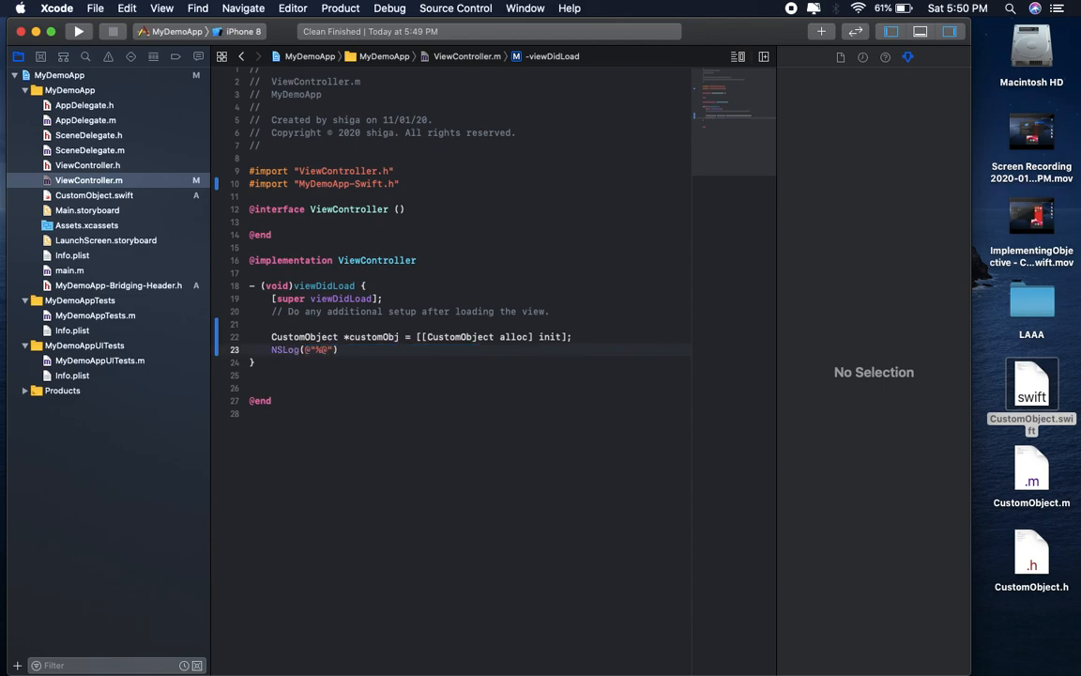
type("custom")
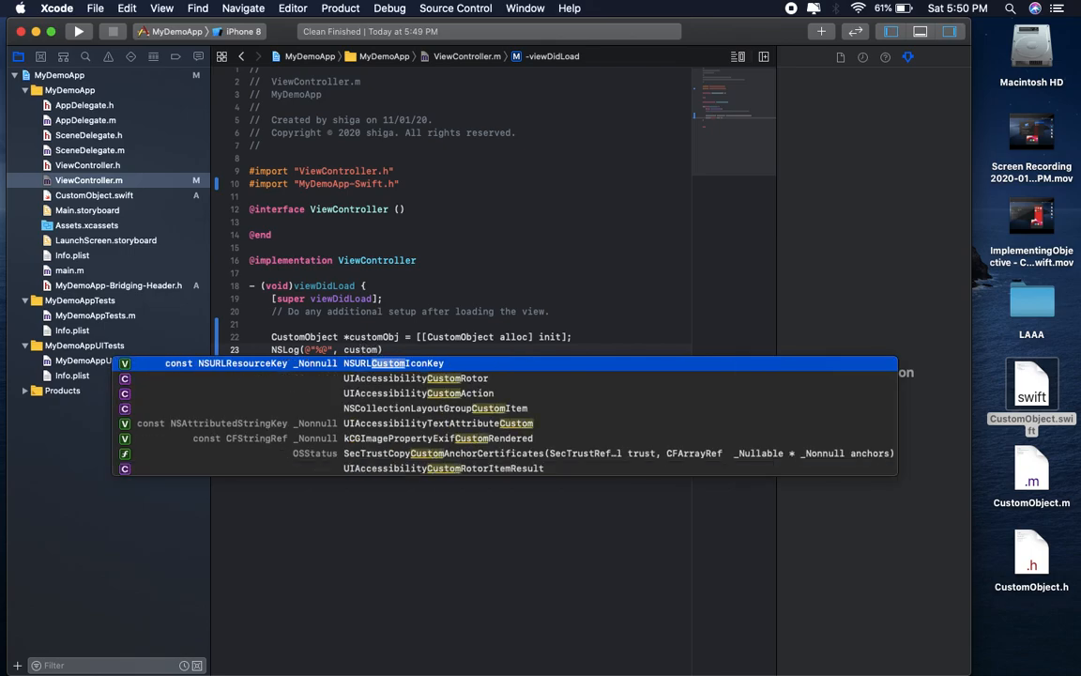
key("escape")
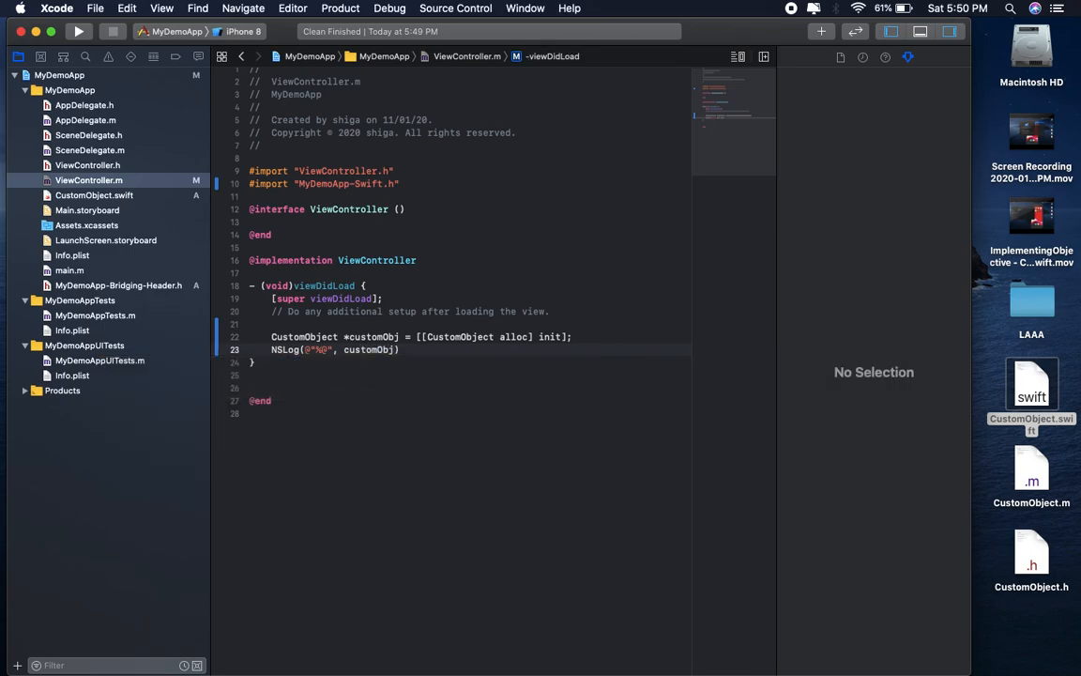
type("au")
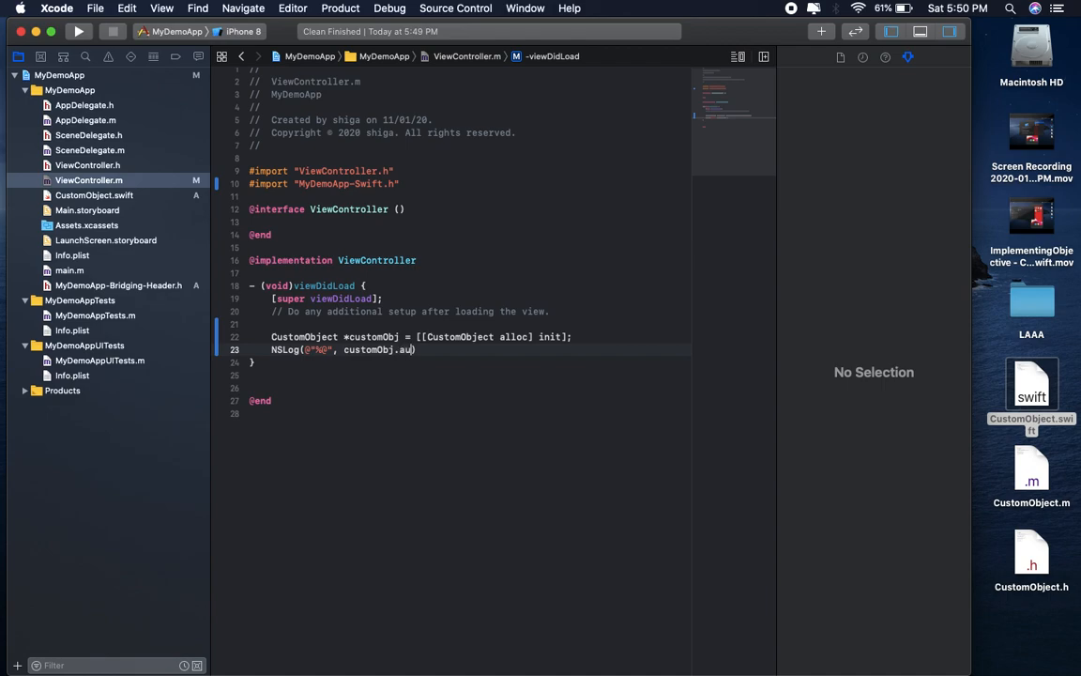
- Finish the NSLog argument as customObj.authorName and run the app on the iPhone 8 simulator
left_click(79, 31)
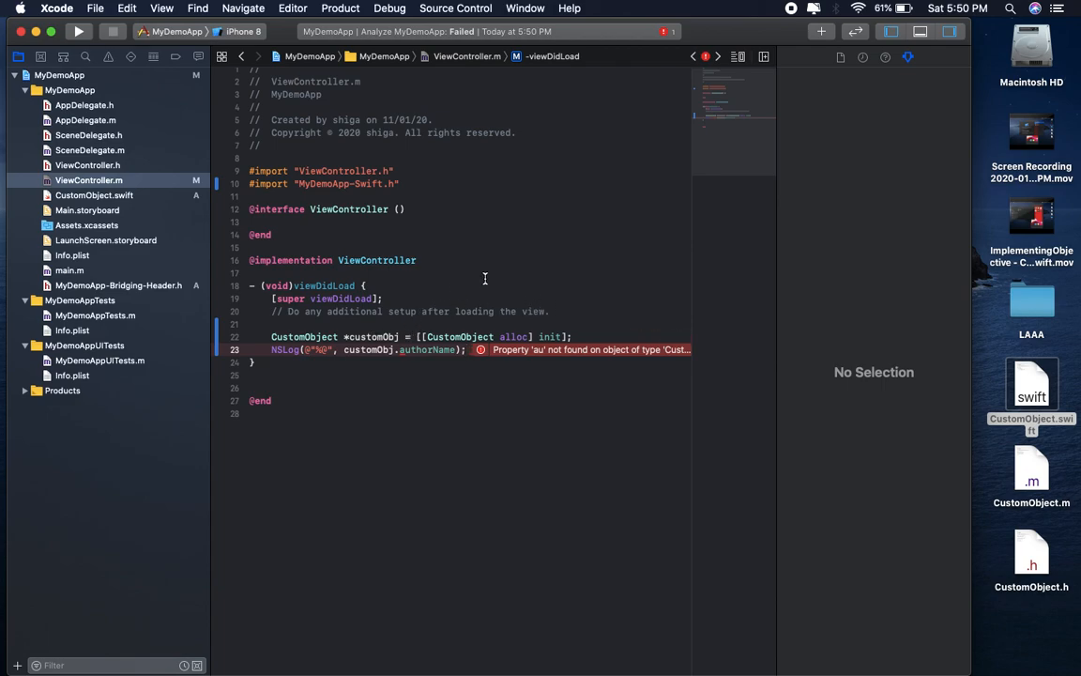
left_click(79, 31)
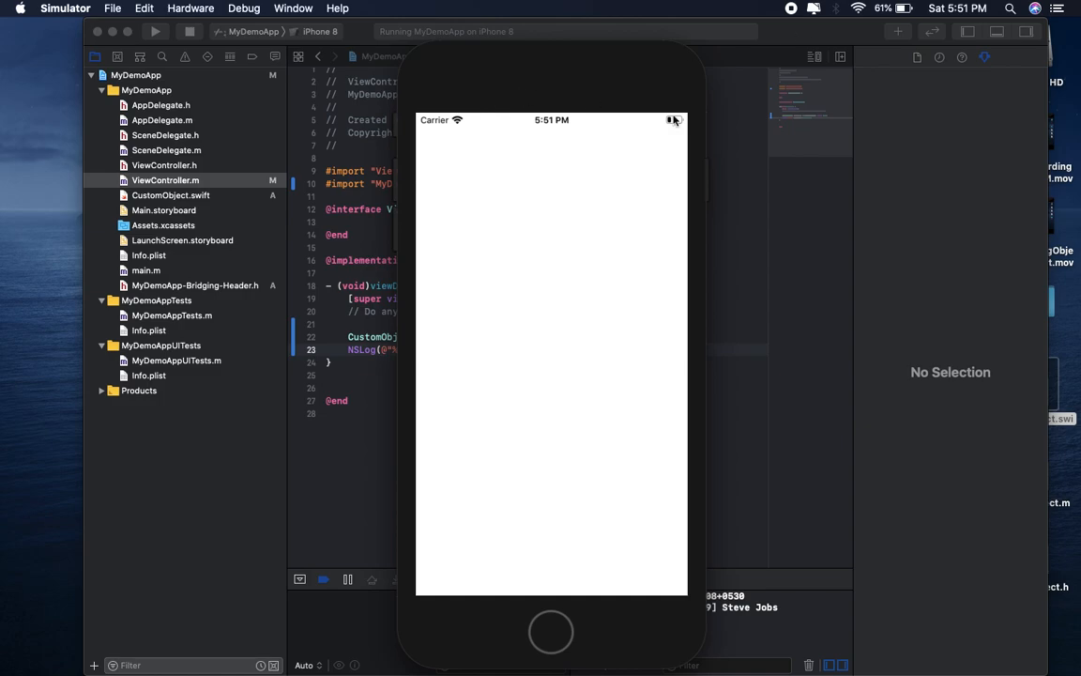
mouse_move(959, 229)
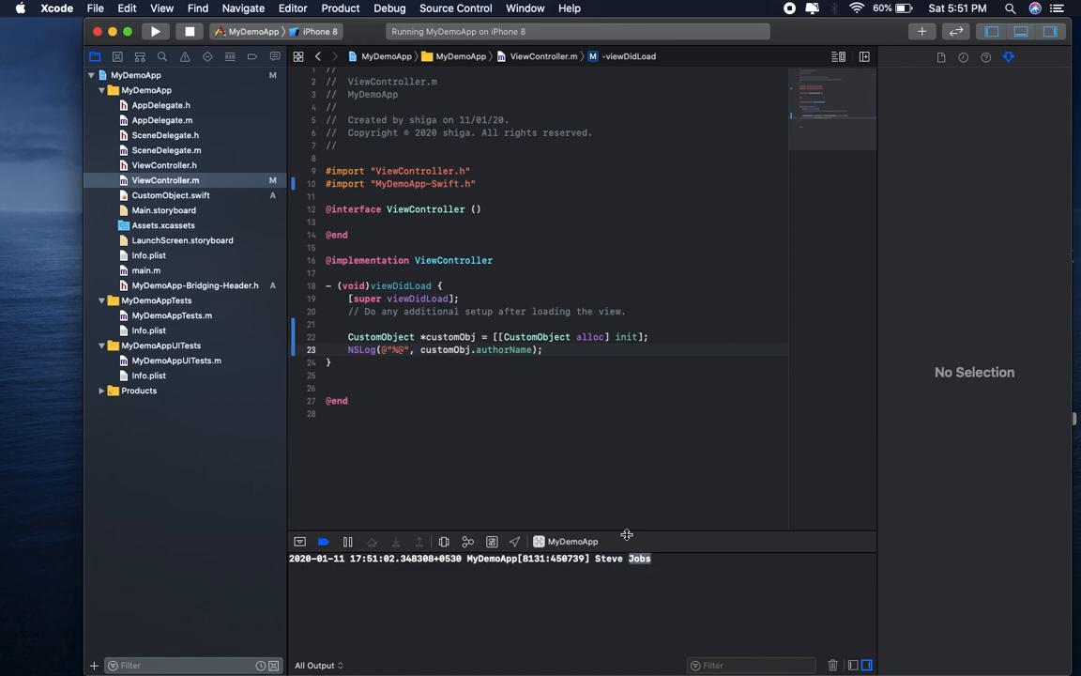
left_click(170, 195)
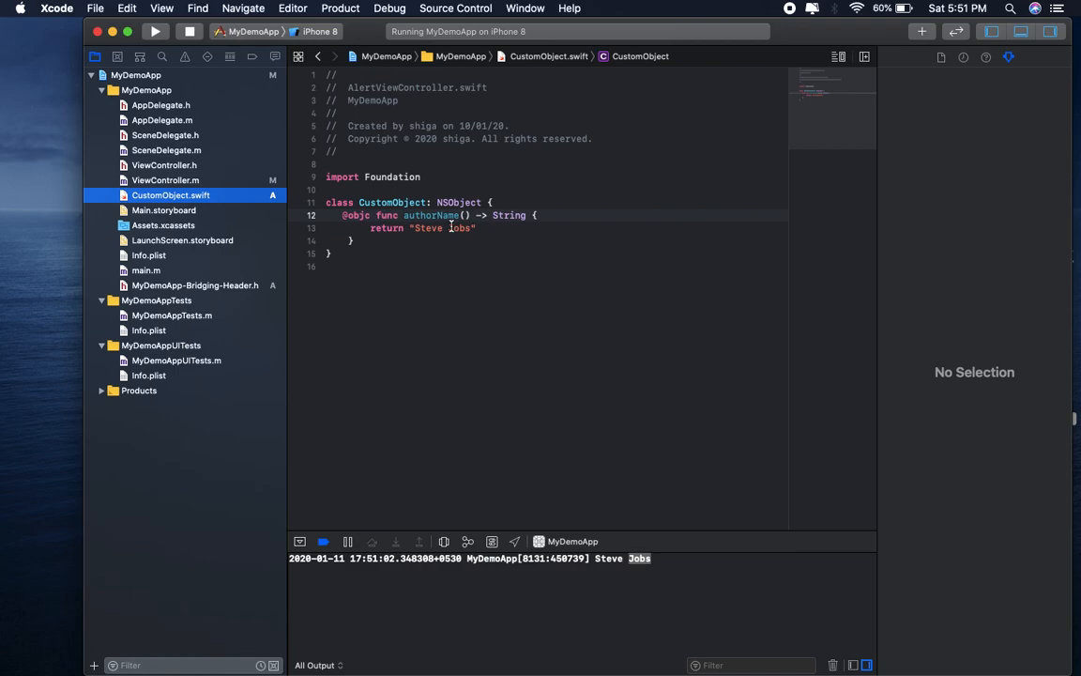
left_click(165, 179)
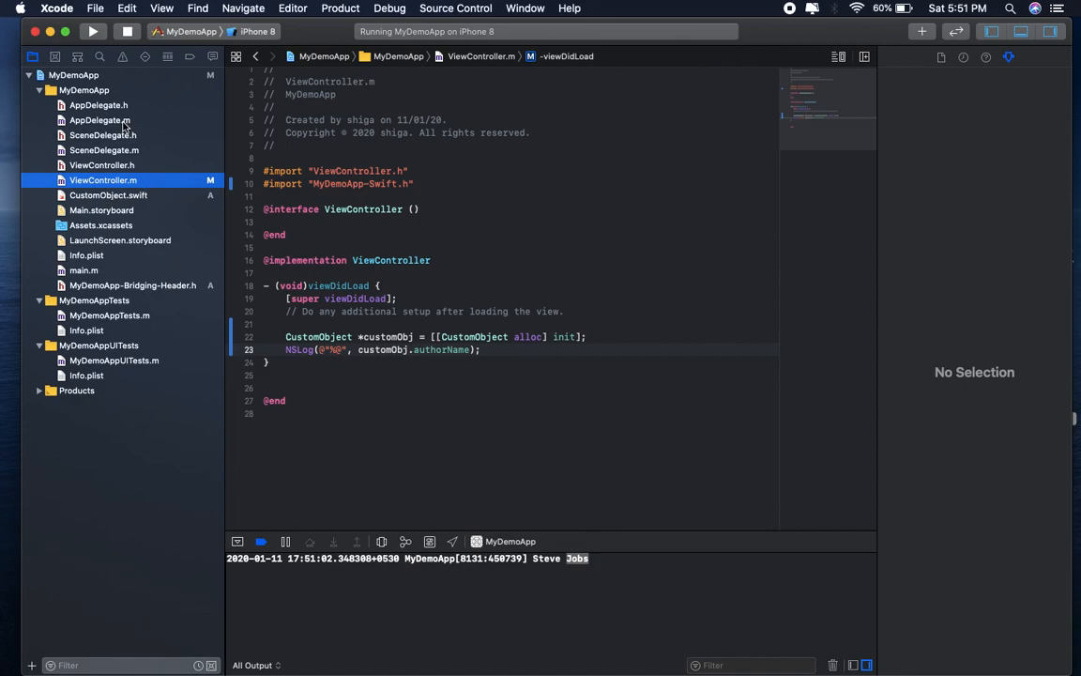
left_click(74, 75)
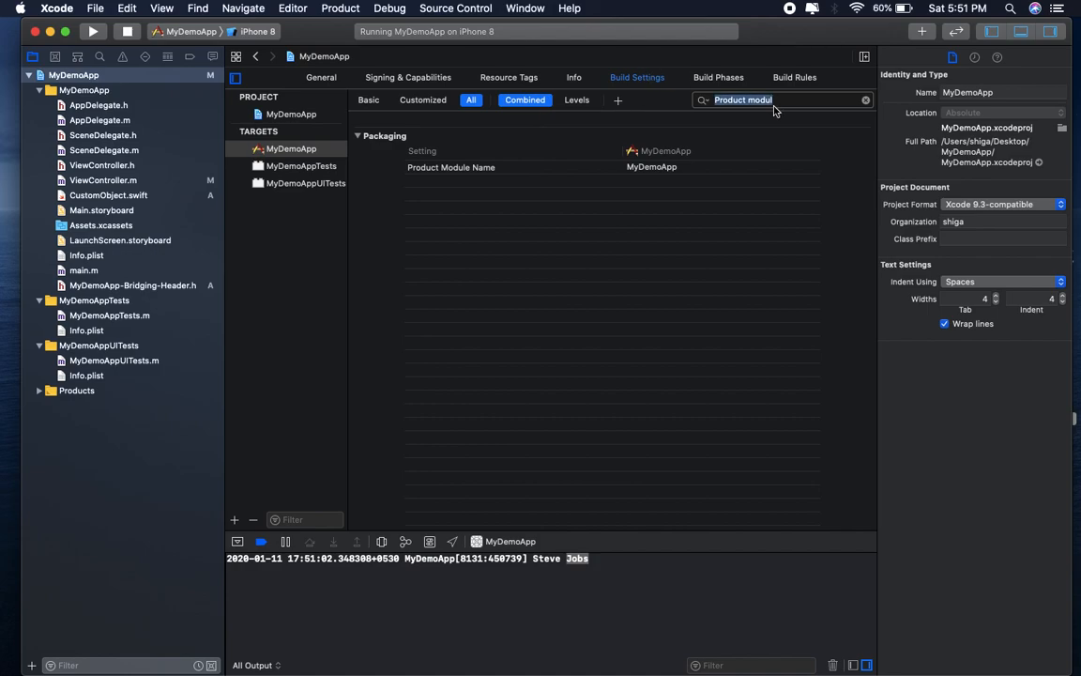
type("Defines")
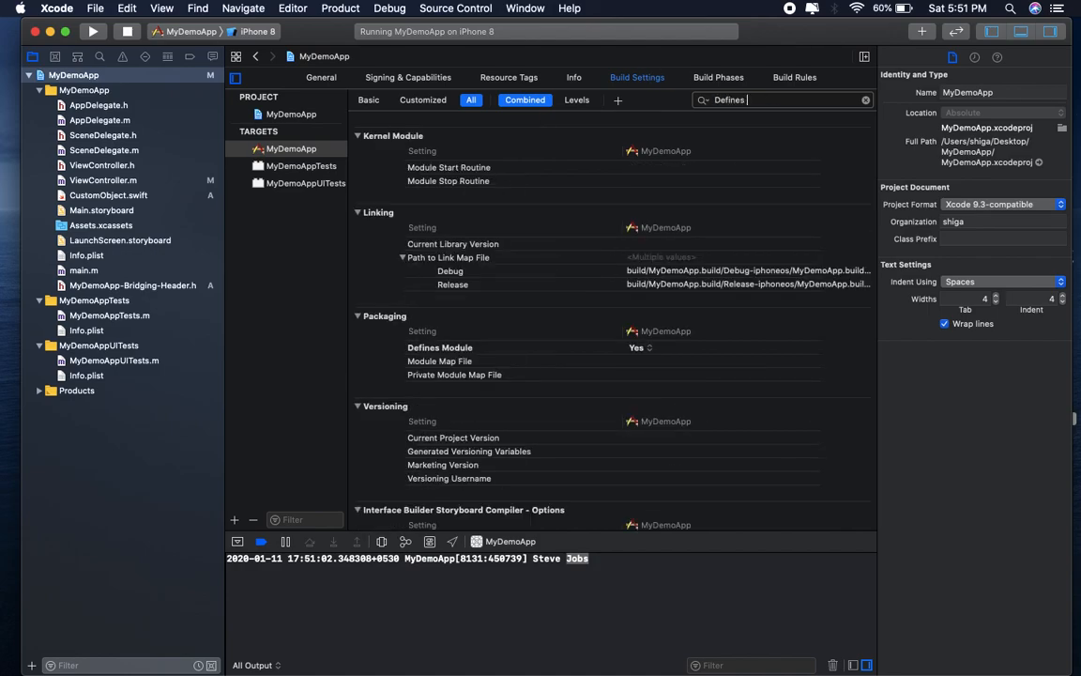
type("mod")
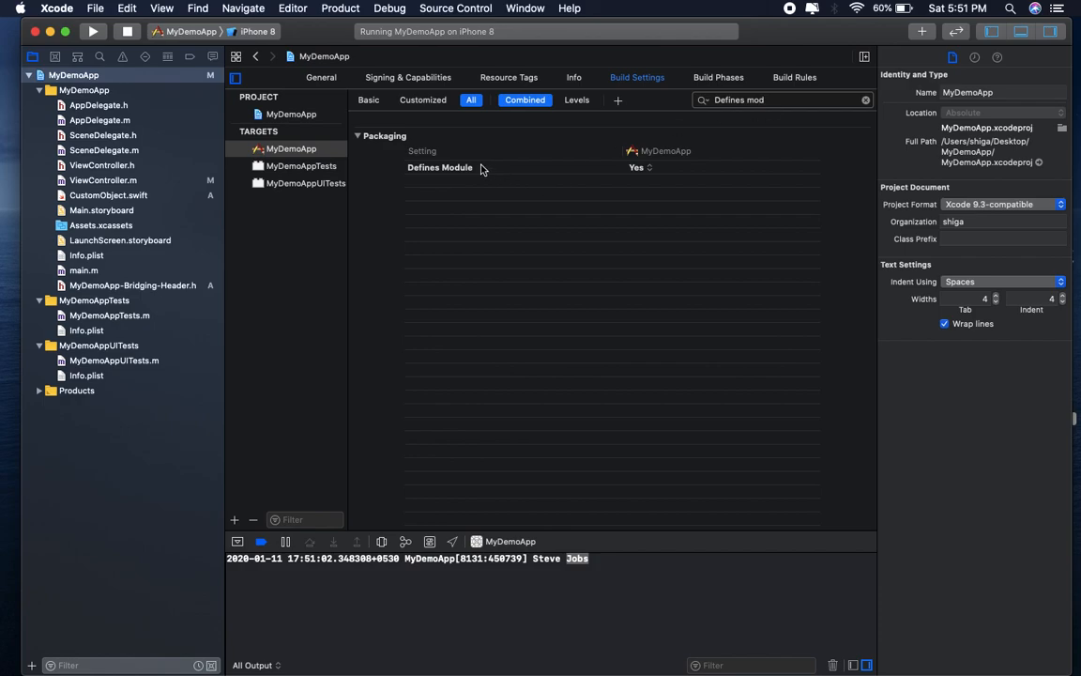
mouse_move(650, 176)
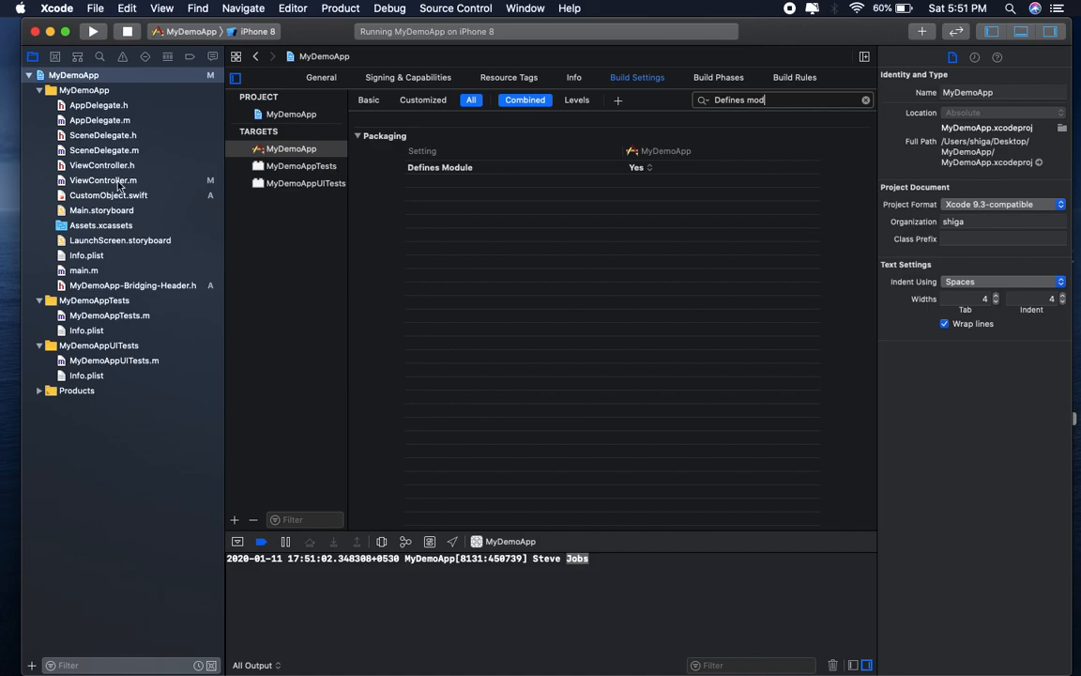
left_click(102, 179)
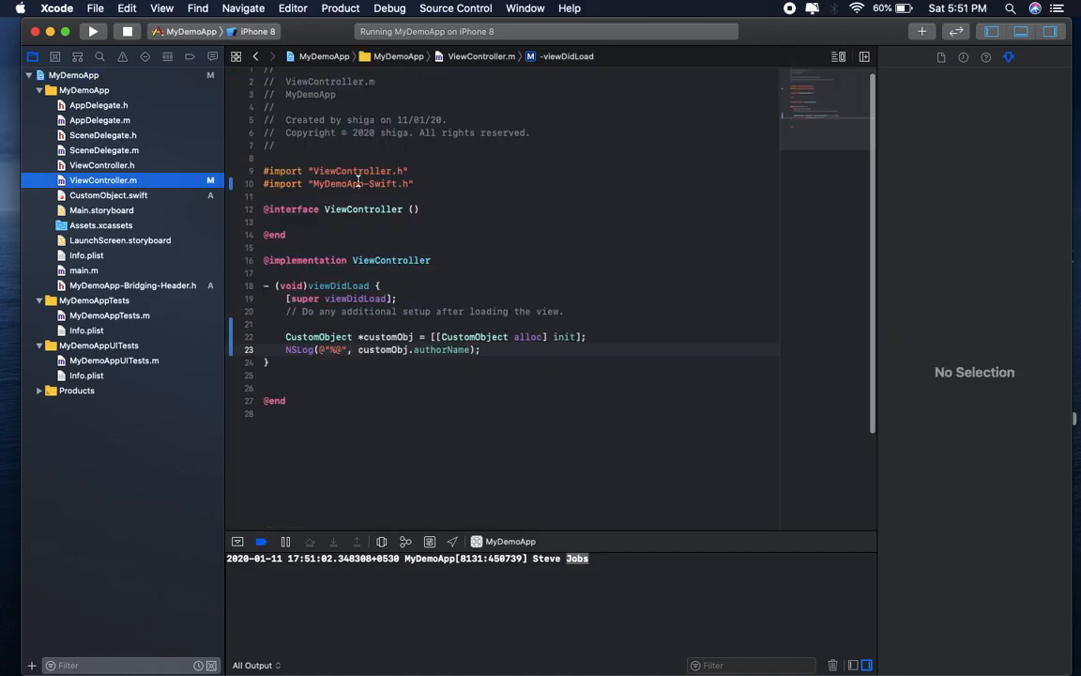
double_click(336, 183)
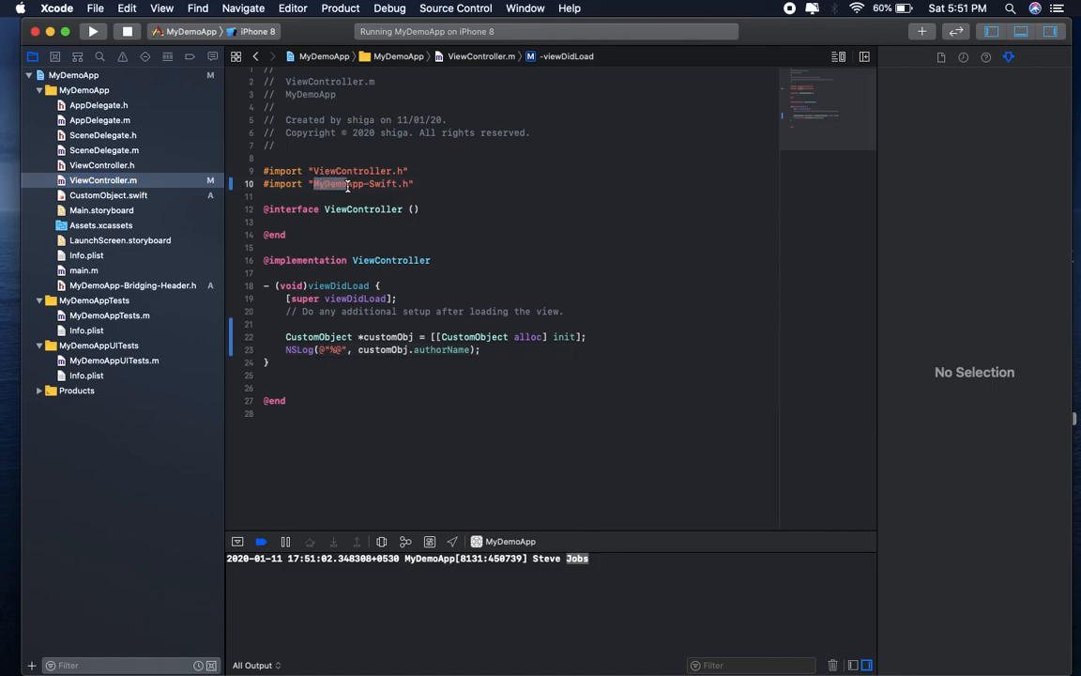